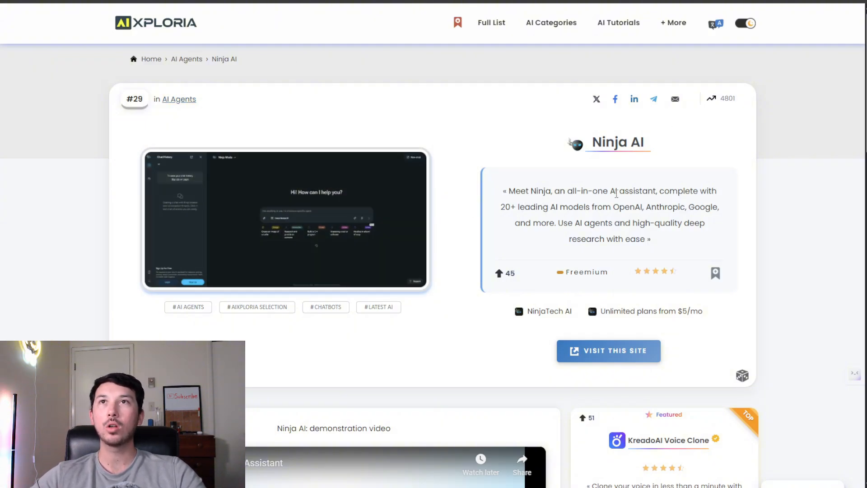
pyautogui.moveTo(608, 204)
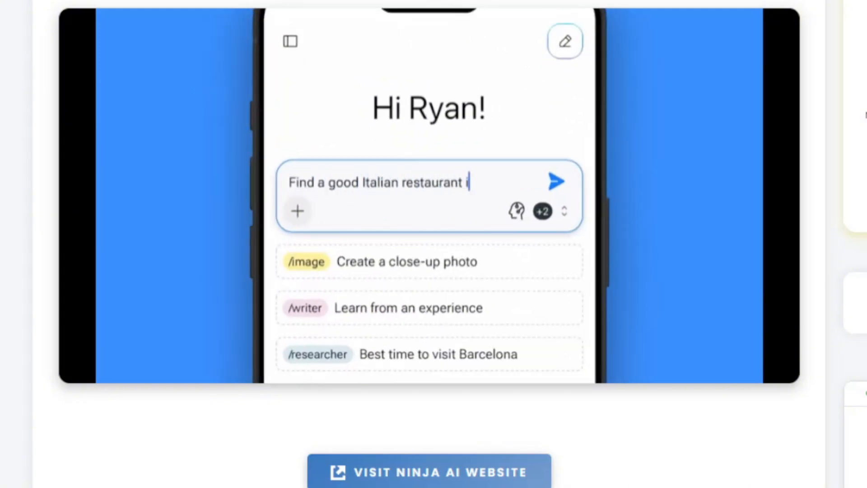
# Go to the Ninja AI site from the listing and read the $5/mo plan comparison pop-up
pyautogui.click(556, 181)
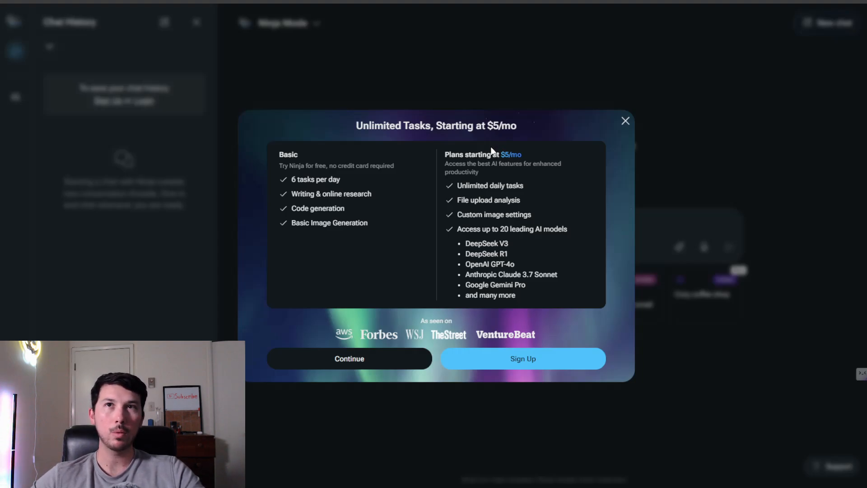
pyautogui.moveTo(489, 144)
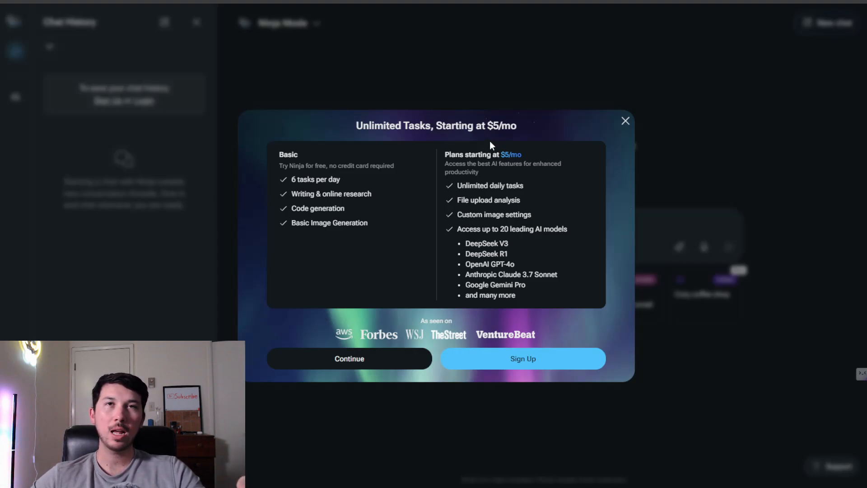
pyautogui.moveTo(465, 243); pyautogui.dragTo(524, 288)
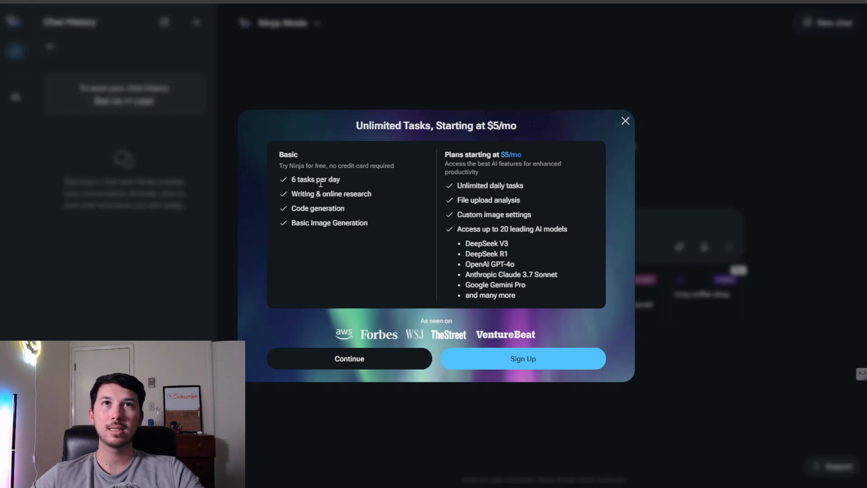
pyautogui.moveTo(292, 197)
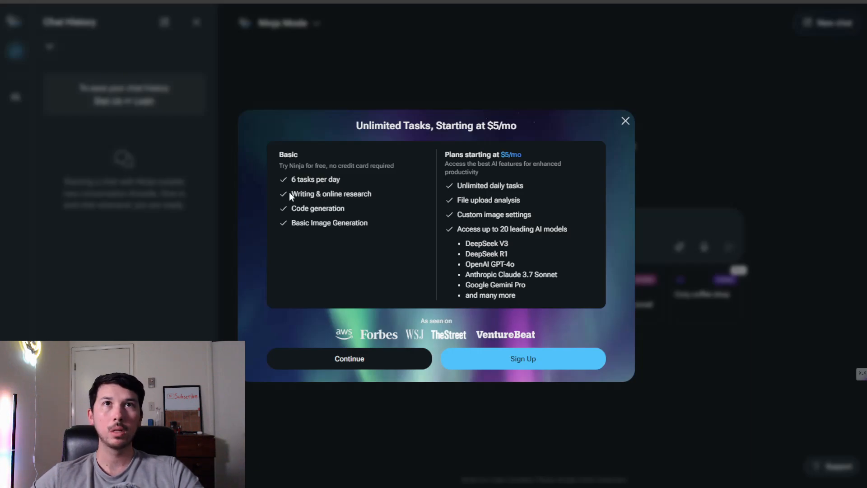
pyautogui.moveTo(292, 229)
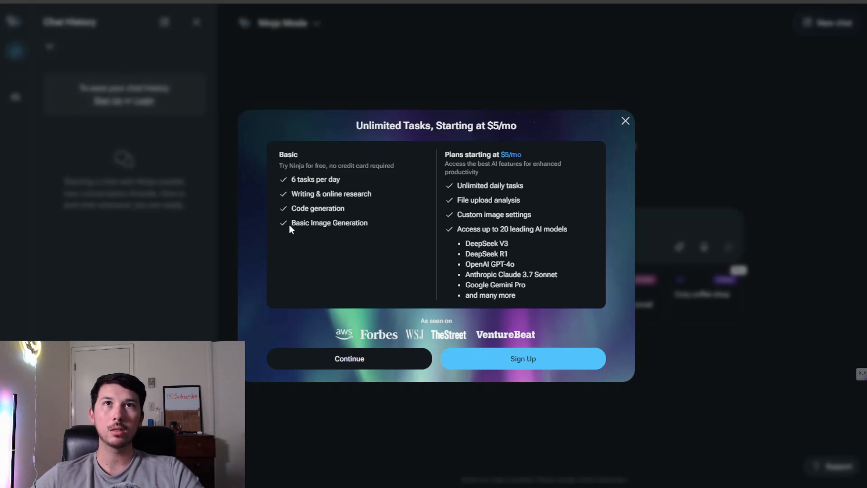
pyautogui.moveTo(379, 222)
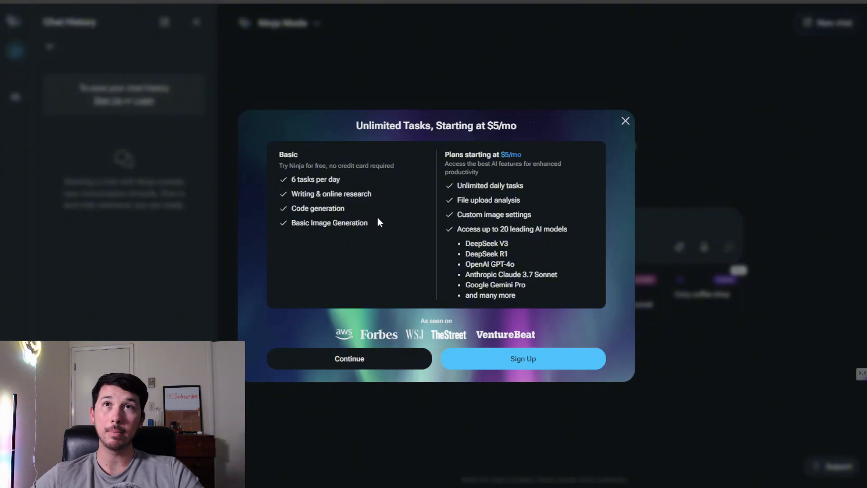
pyautogui.moveTo(501, 183)
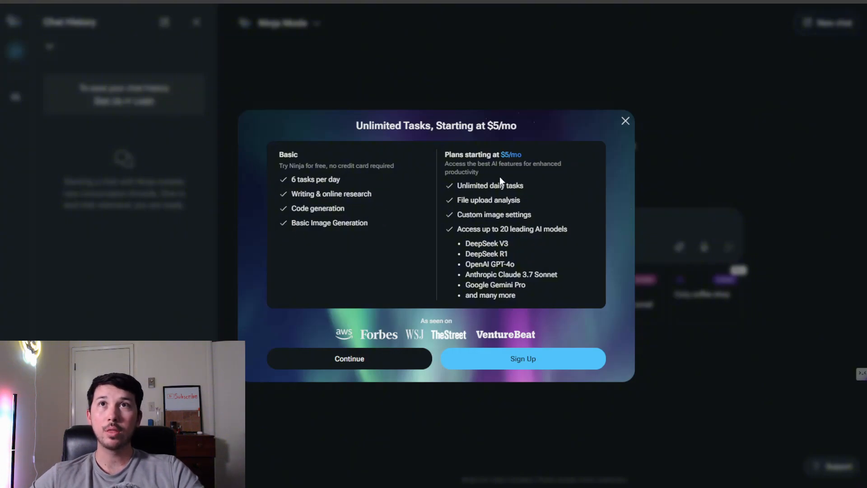
pyautogui.moveTo(497, 177)
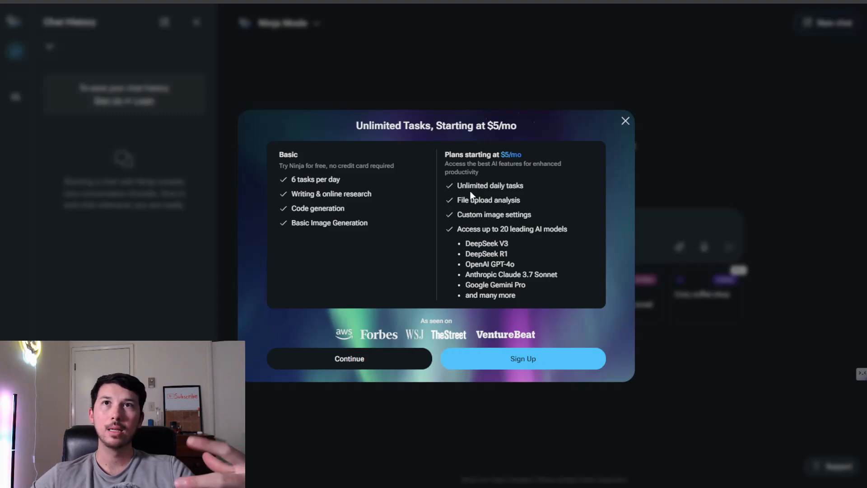
pyautogui.moveTo(487, 242)
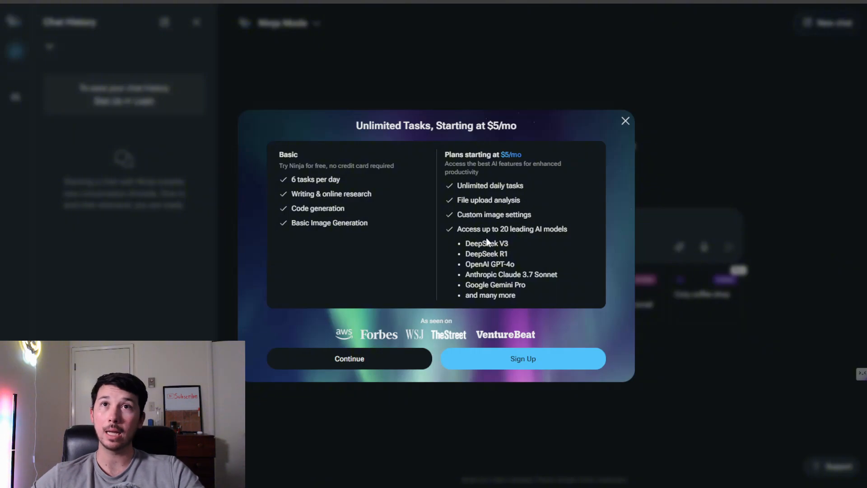
# Bring up Choose Your Plan showing Standard $5/month and Ultra $15/month
pyautogui.click(522, 359)
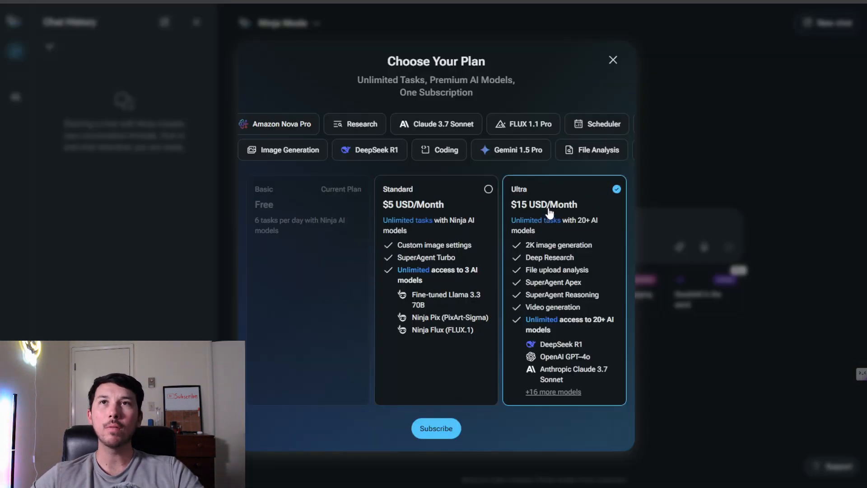
pyautogui.moveTo(542, 288)
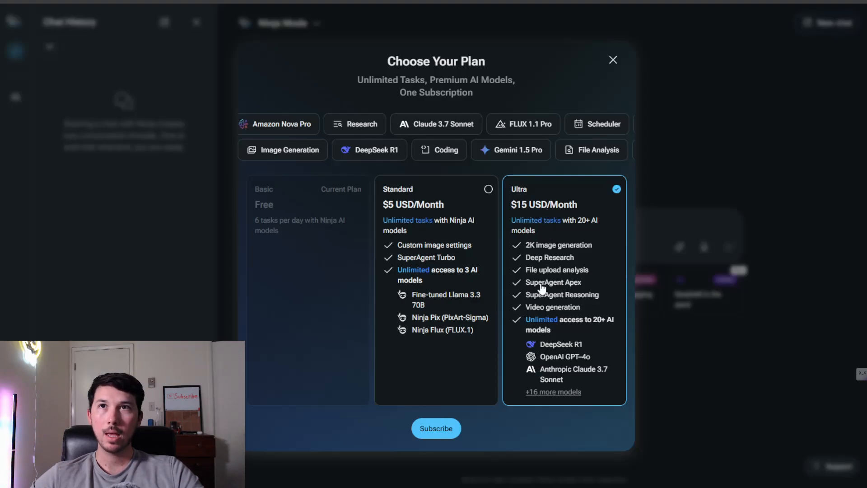
pyautogui.moveTo(575, 250)
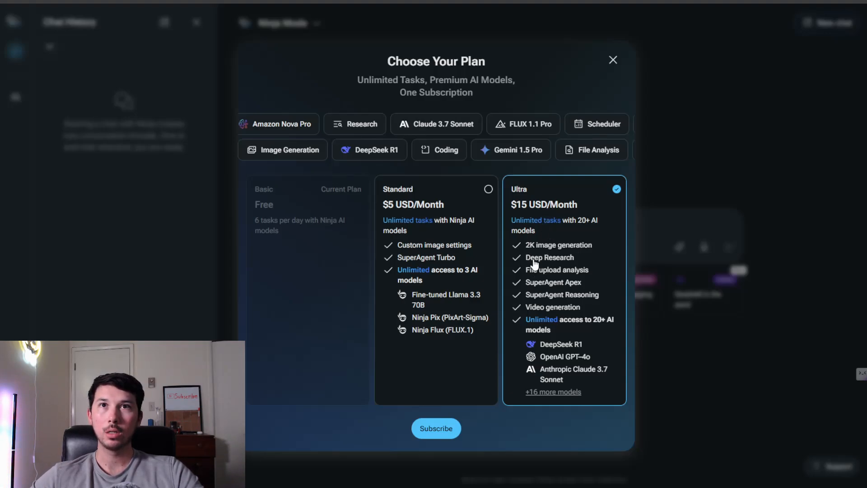
pyautogui.moveTo(555, 255)
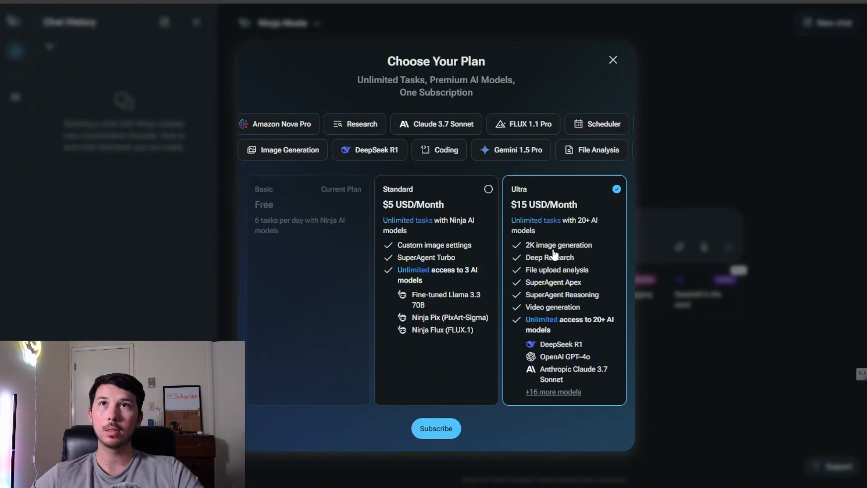
pyautogui.moveTo(525, 219)
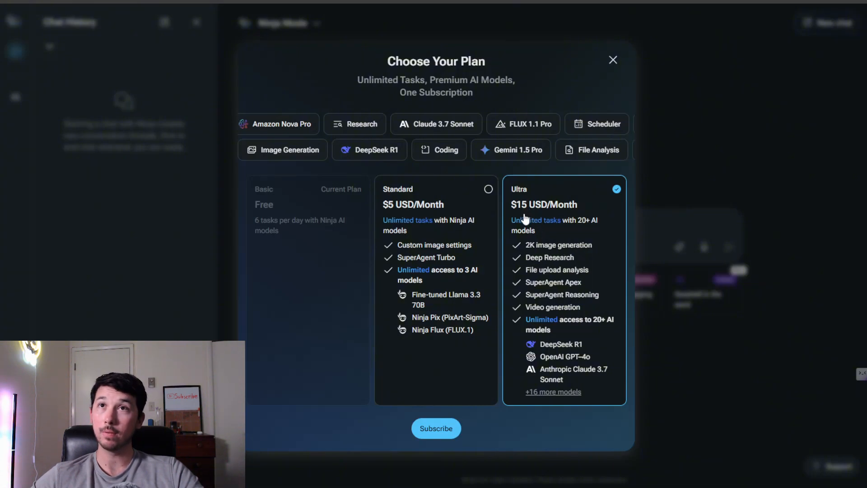
pyautogui.moveTo(547, 304)
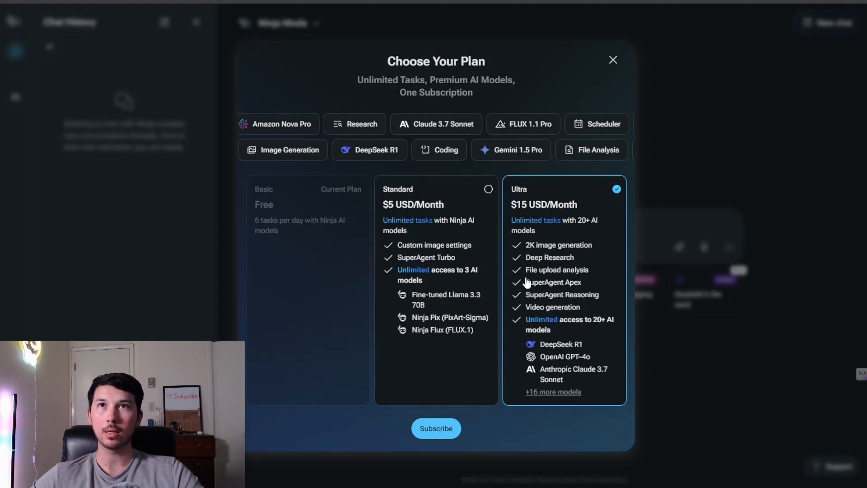
pyautogui.moveTo(545, 311)
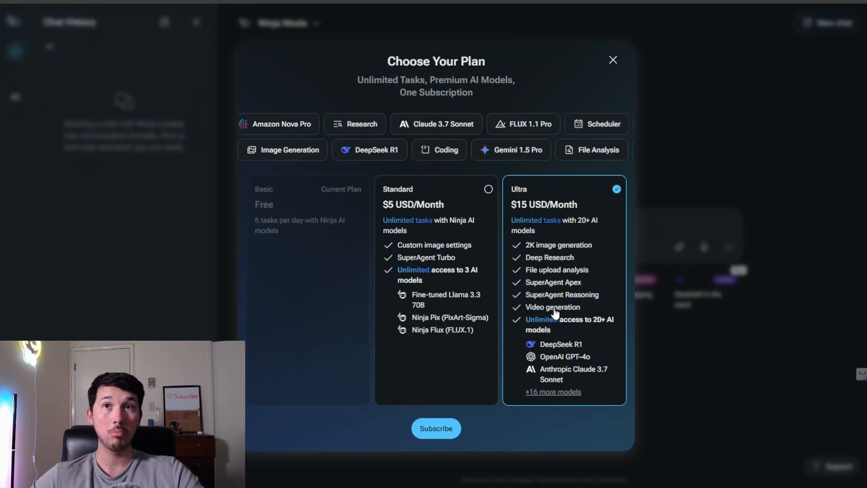
# Dismiss the plans, hide Chat History, and browse the per-skill model settings
pyautogui.click(613, 60)
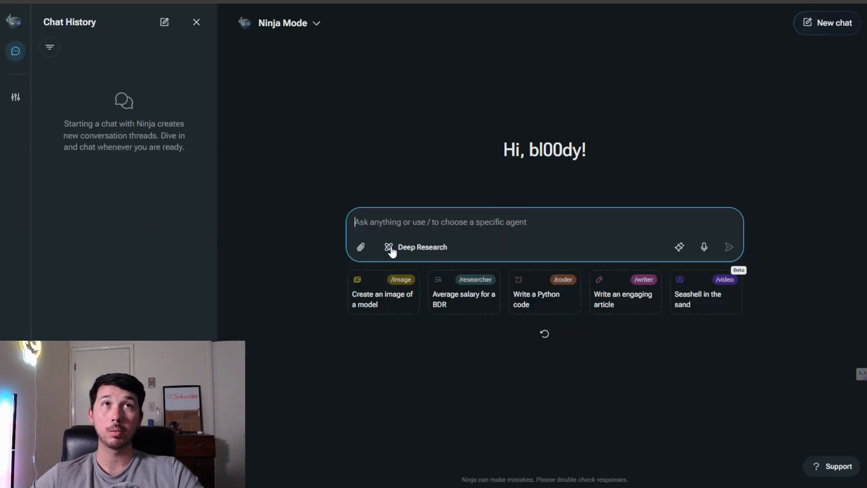
pyautogui.moveTo(576, 286)
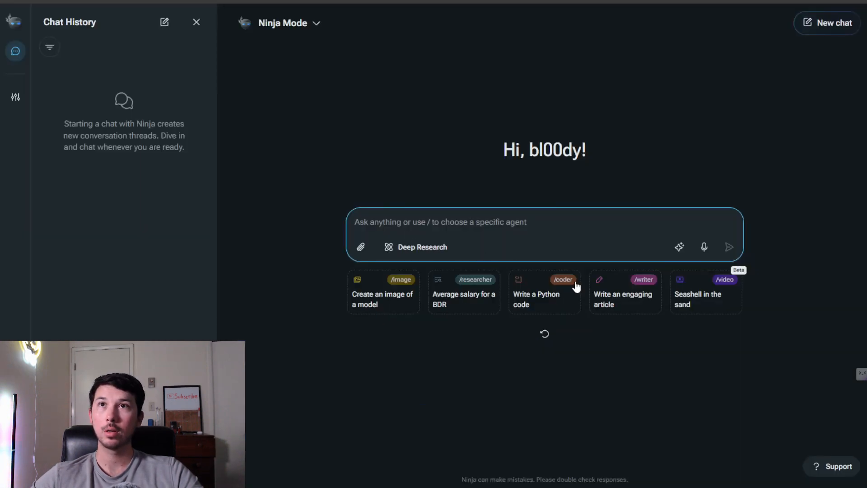
pyautogui.click(196, 22)
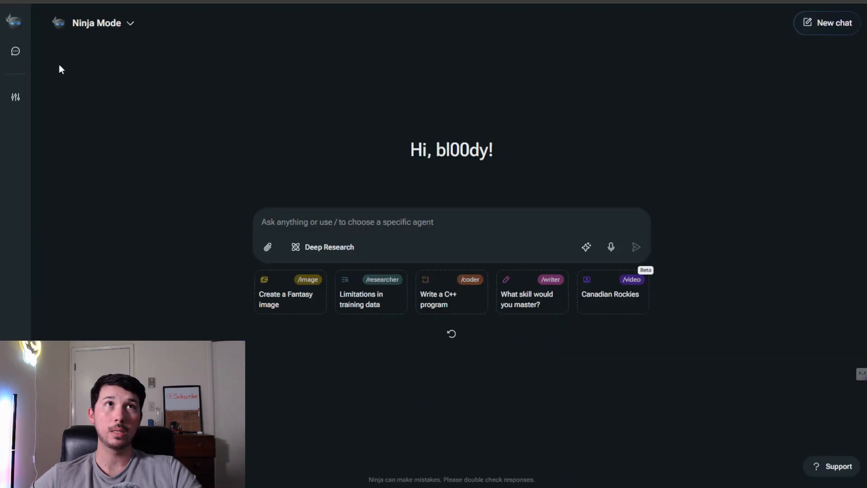
pyautogui.moveTo(15, 51)
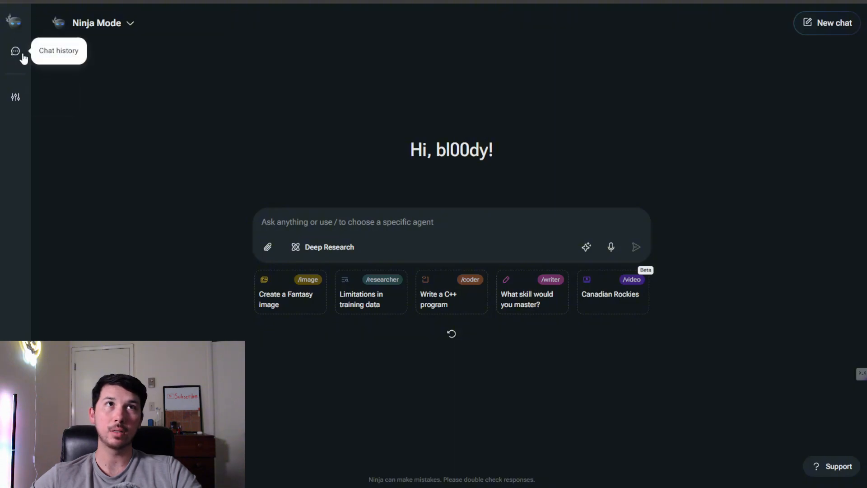
pyautogui.click(15, 97)
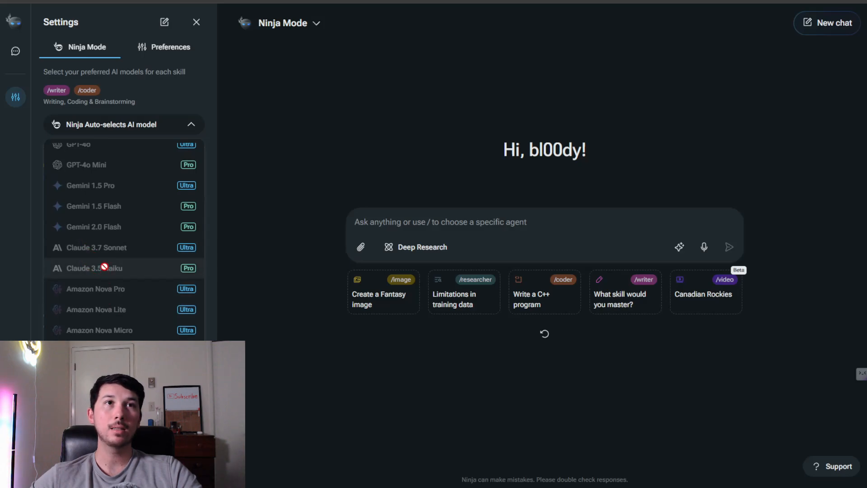
pyautogui.scroll(-3)
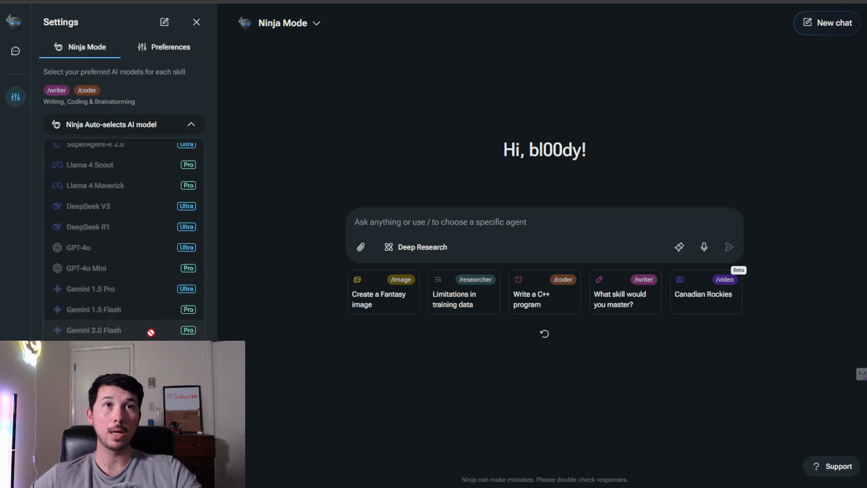
pyautogui.scroll(-3)
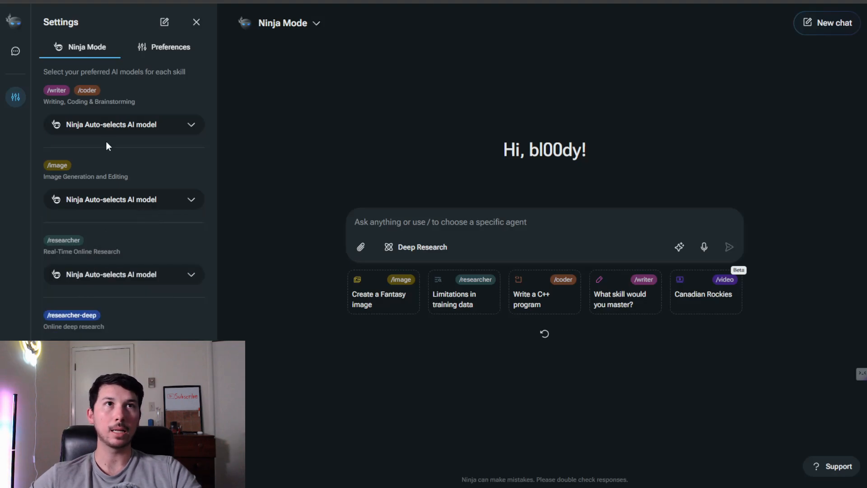
pyautogui.scroll(-3)
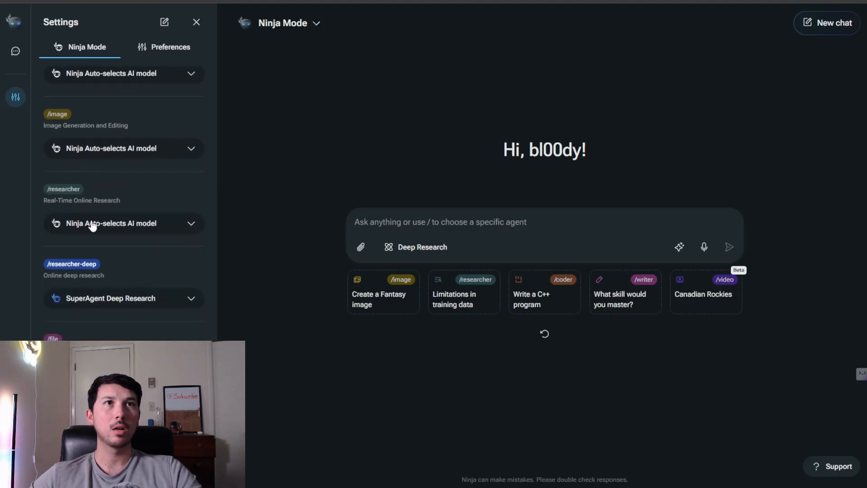
pyautogui.moveTo(143, 309)
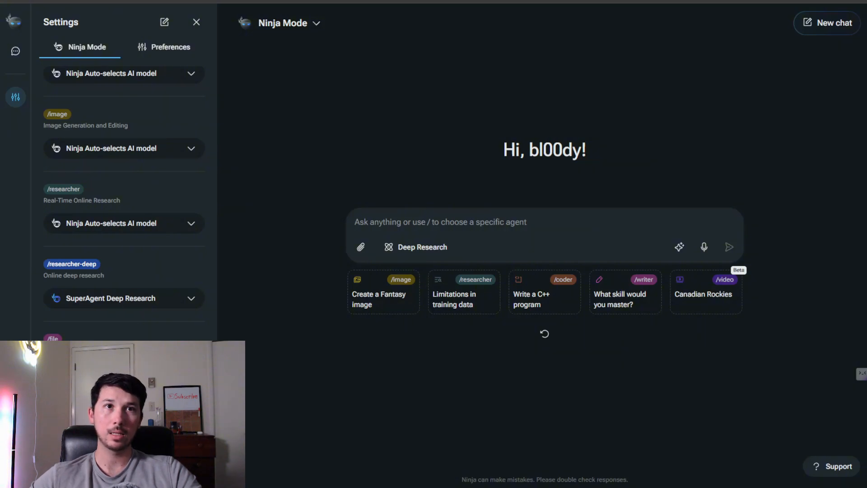
pyautogui.scroll(-3)
pyautogui.write('/researcher-deep')
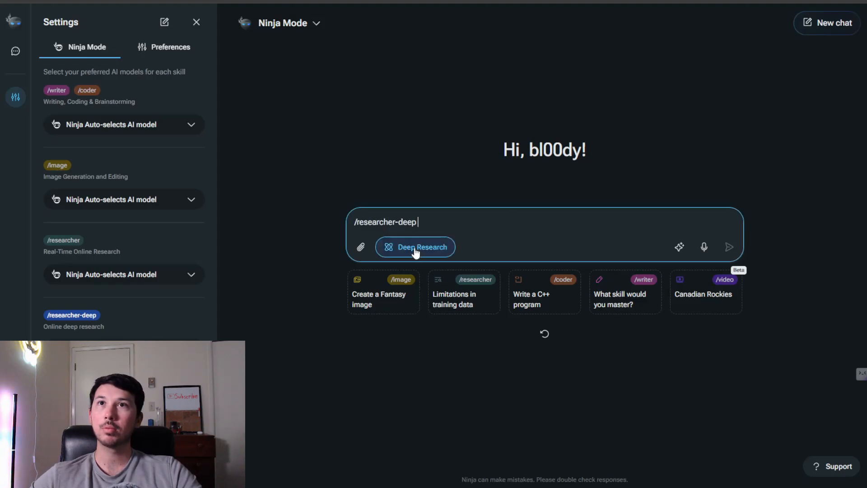
# List the /researcher skill's models, from Fine-tuned Llama 3.3 70B to Amazon Nova
pyautogui.click(283, 23)
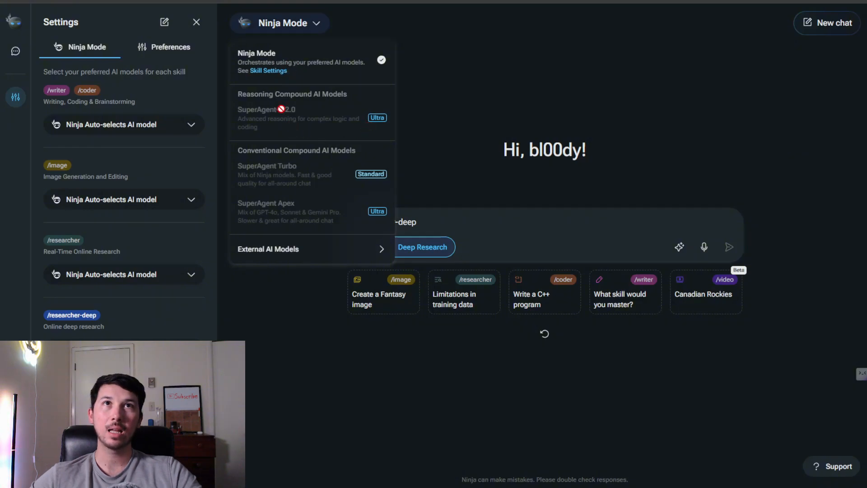
pyautogui.click(268, 249)
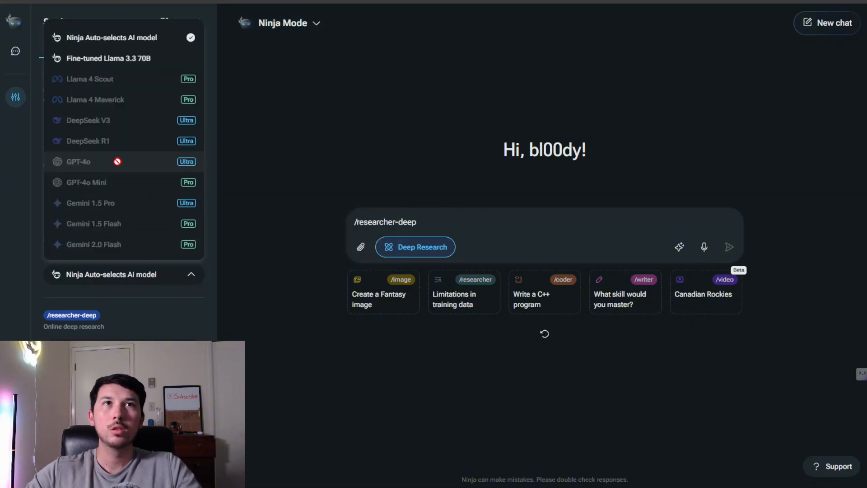
pyautogui.moveTo(98, 129)
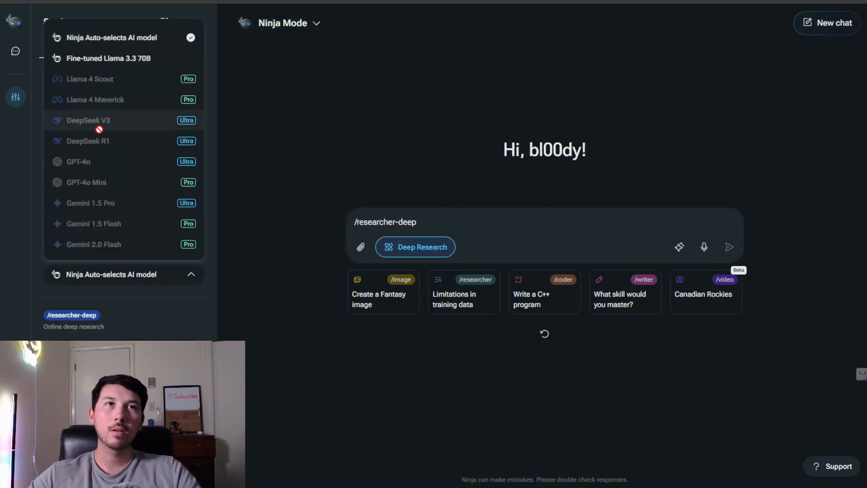
pyautogui.scroll(-3)
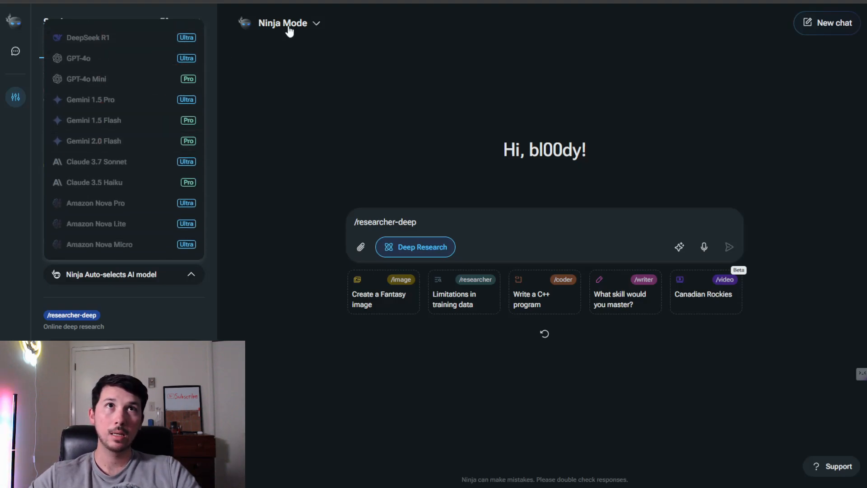
pyautogui.moveTo(278, 38)
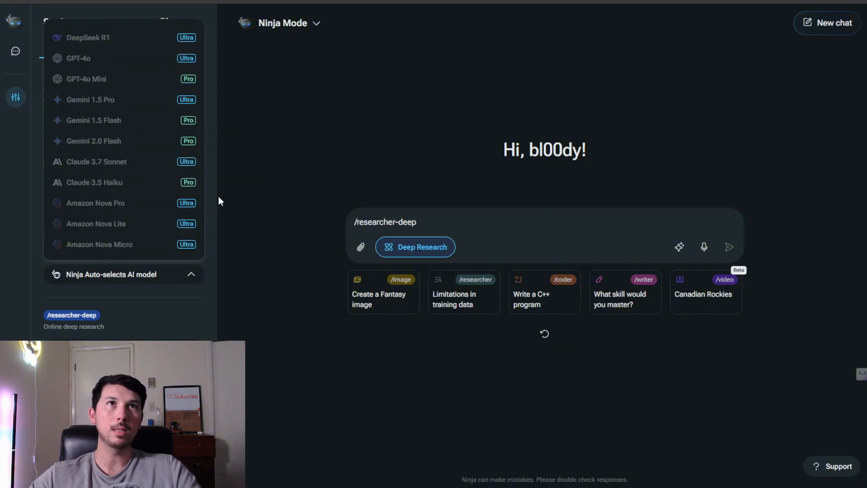
pyautogui.moveTo(250, 148)
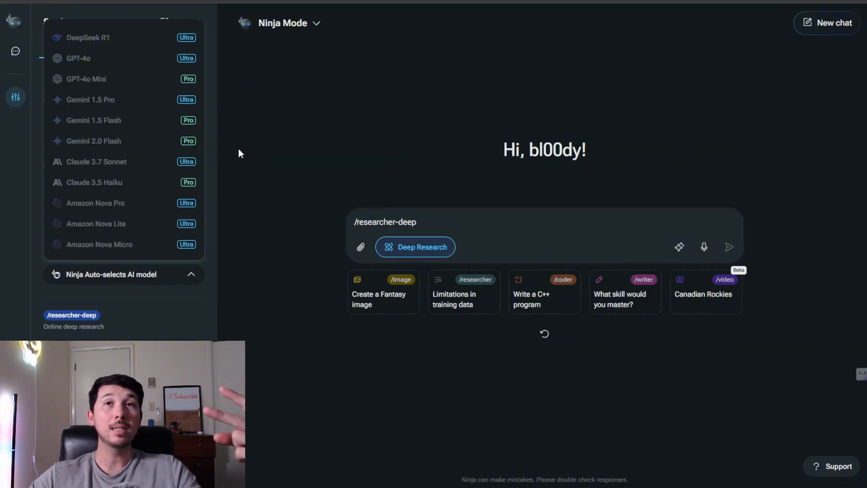
pyautogui.moveTo(227, 165)
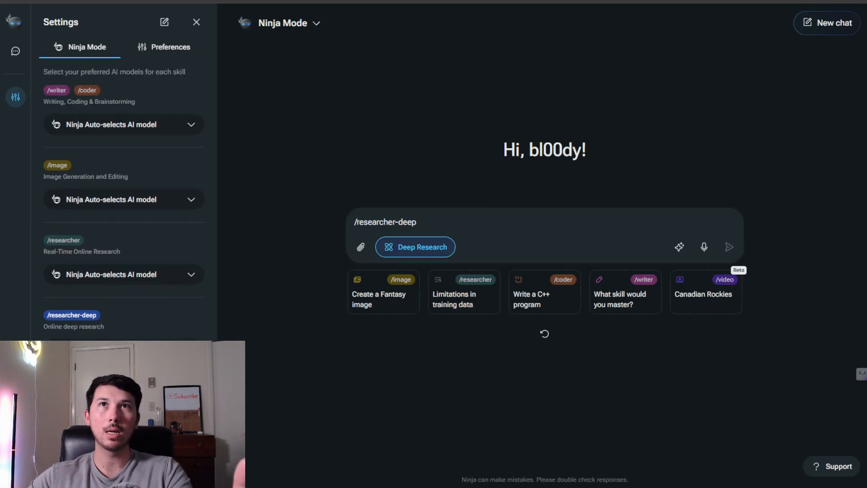
# Show the Preferences settings with image aspect ratio, resolution and style options
pyautogui.click(170, 47)
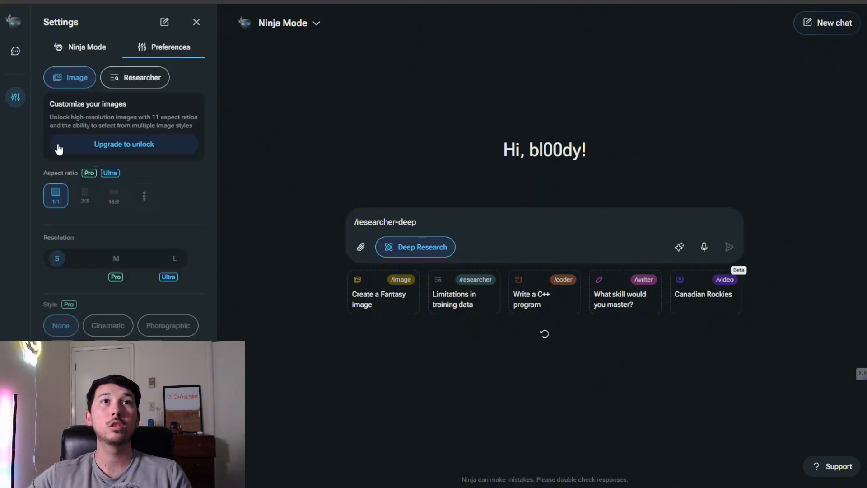
pyautogui.moveTo(75, 200)
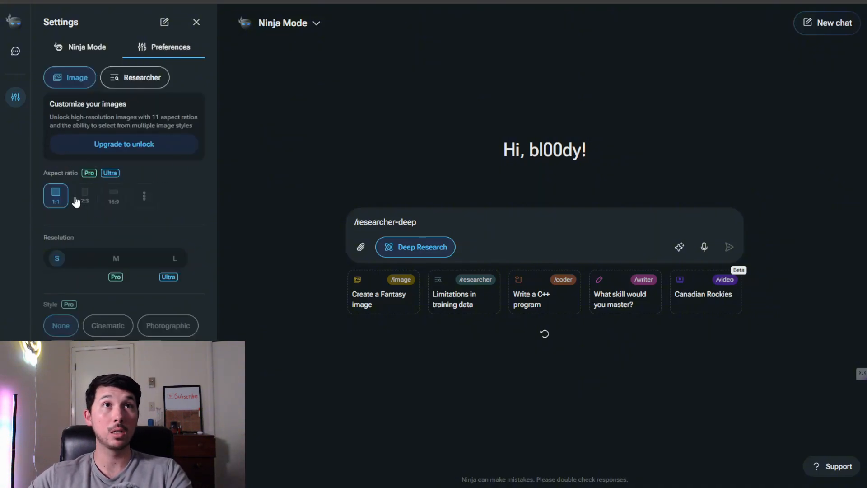
pyautogui.moveTo(114, 211)
pyautogui.write(" Figure out how to create the very best chat gpt prompts that are up to a prompt engineer's standard.")
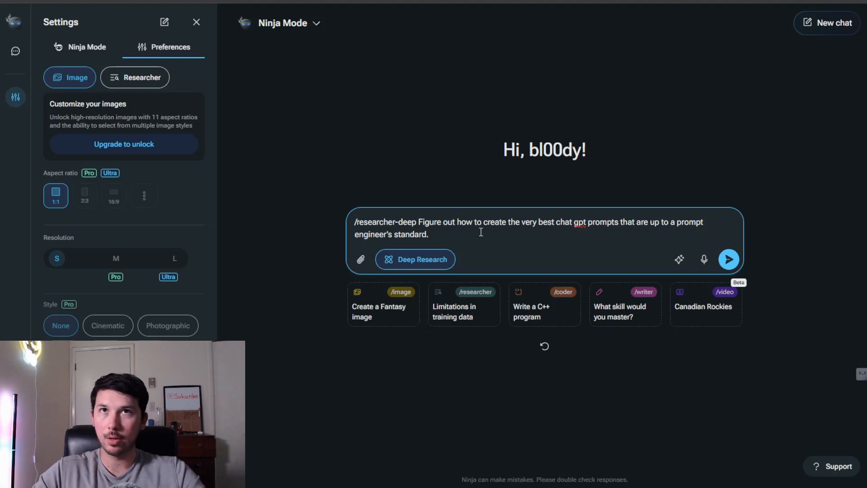
# Extend the request: 'Now using what you found, provide me with a prompt that will result in a comprehensive...'
pyautogui.write('Now using what you')
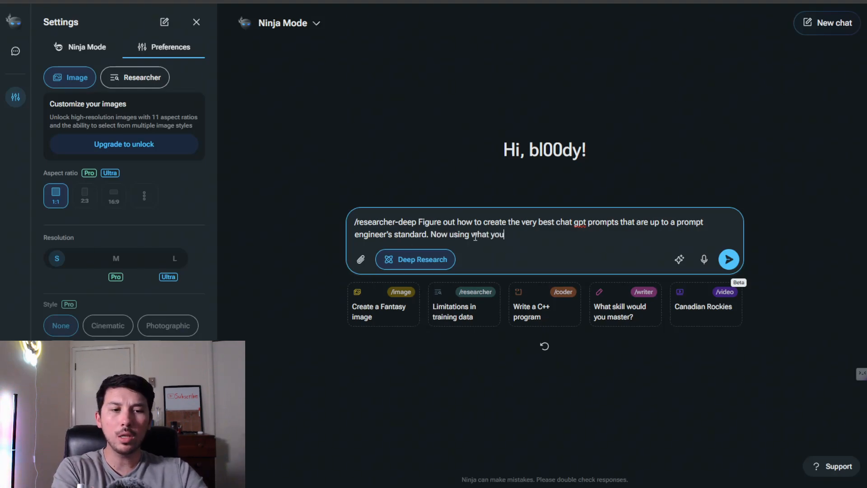
pyautogui.write('found,')
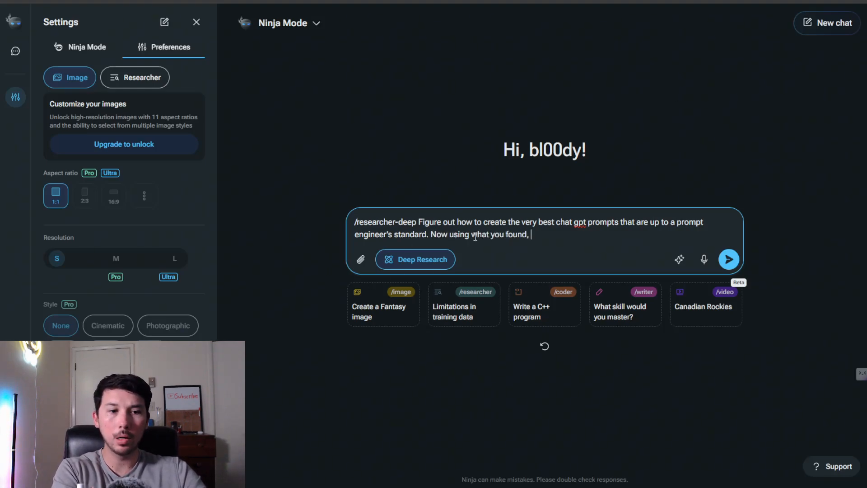
pyautogui.write('provide me with a prompt that w')
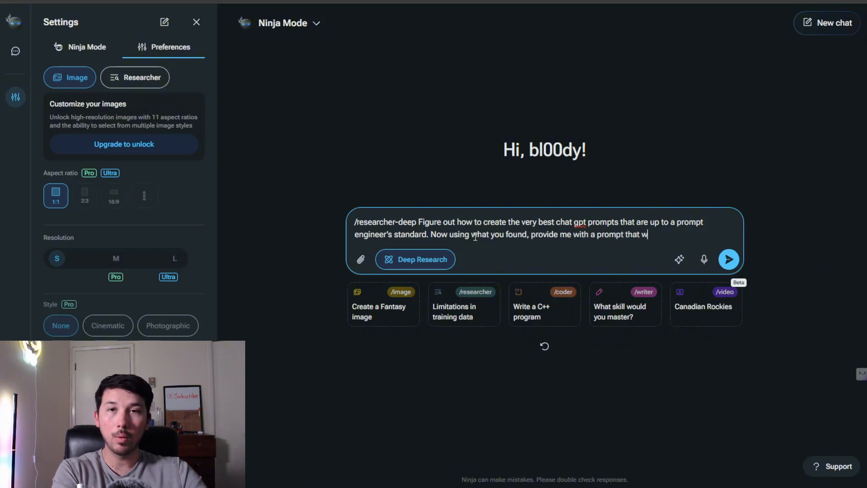
pyautogui.write('ill result in')
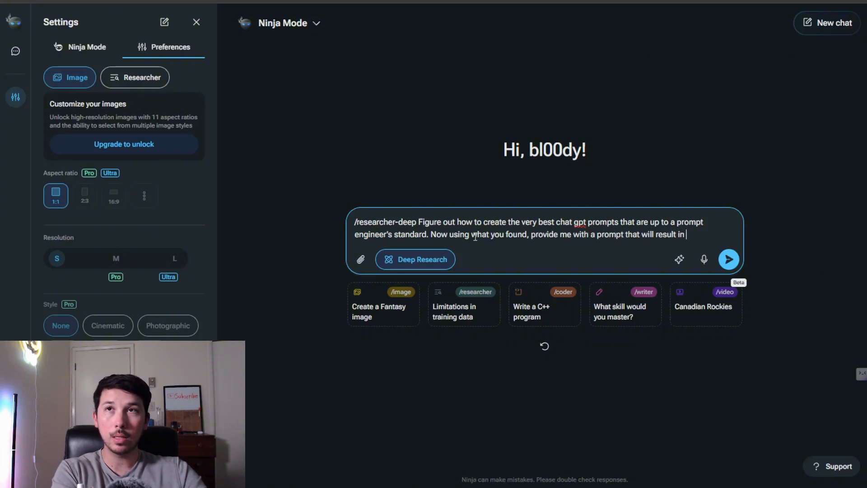
pyautogui.write('a comprehensive break down')
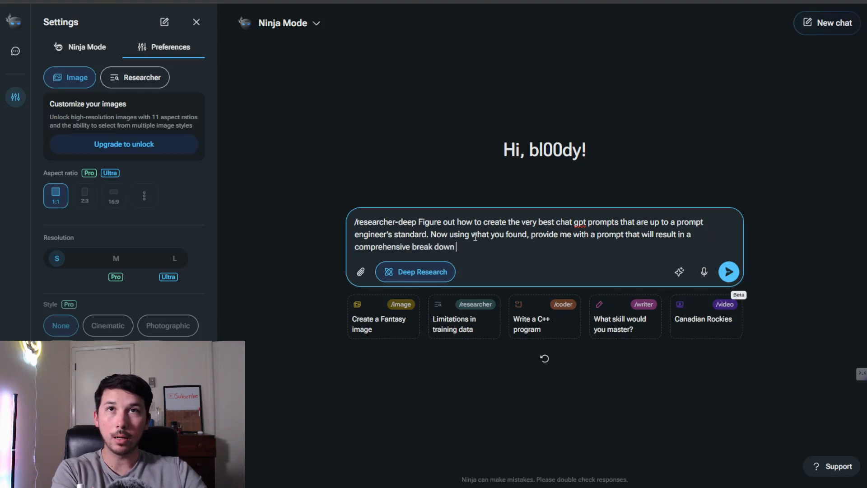
# Finish with '...of the latest news in AI', send it, and review the key-elements response
pyautogui.write('of the lates')
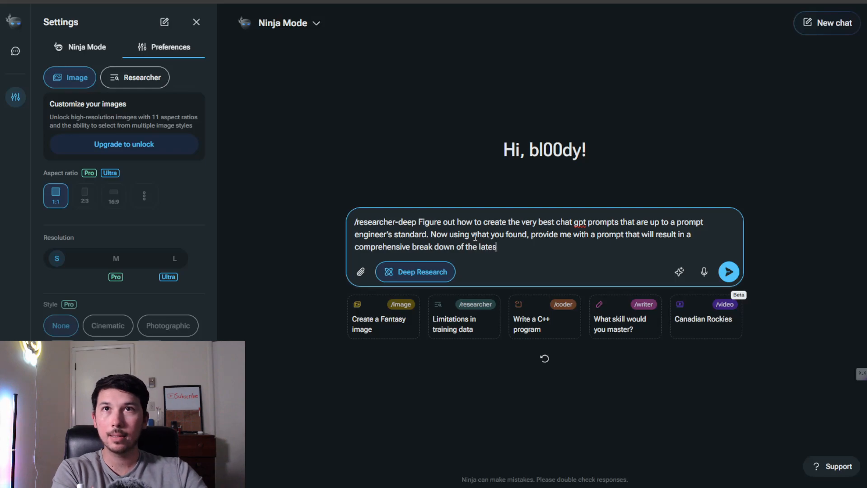
pyautogui.write('news in AI')
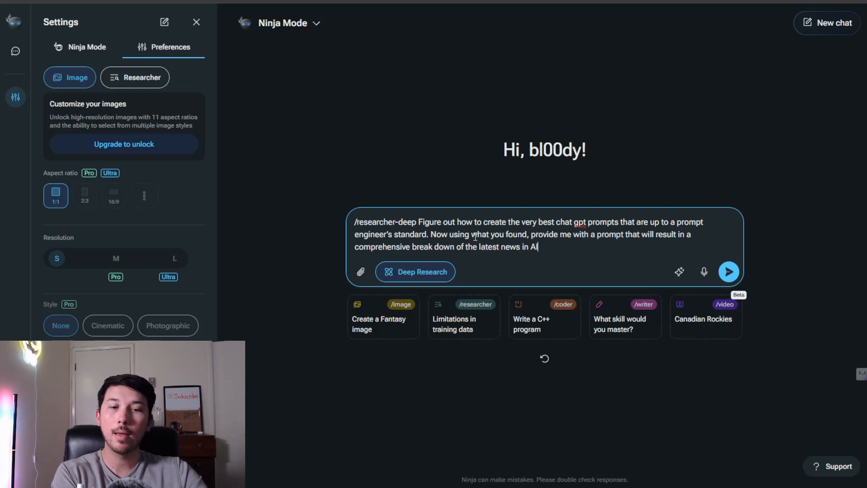
pyautogui.click(728, 272)
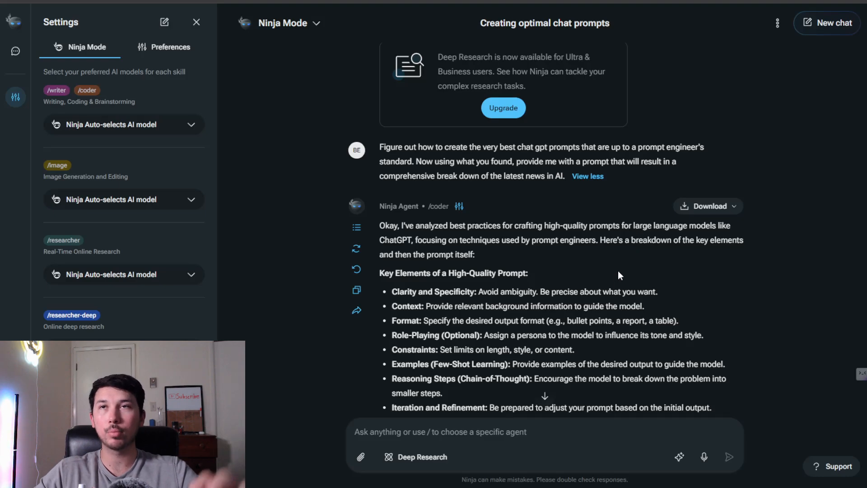
pyautogui.scroll(-3)
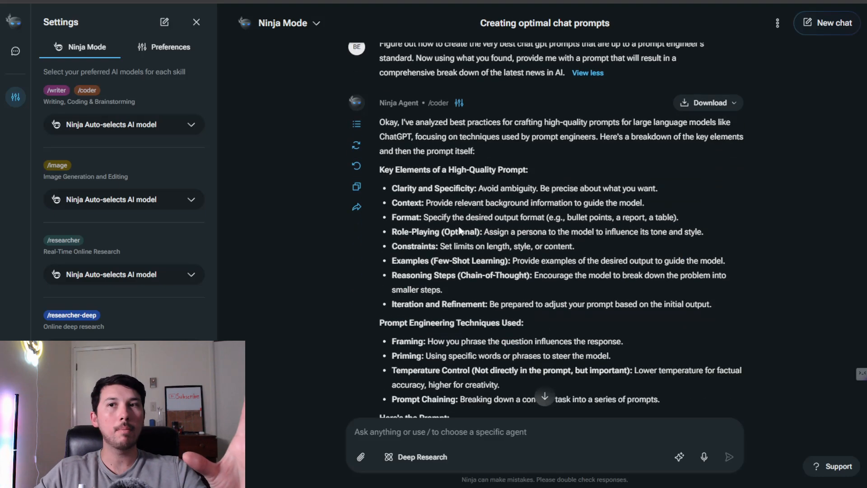
pyautogui.moveTo(458, 232)
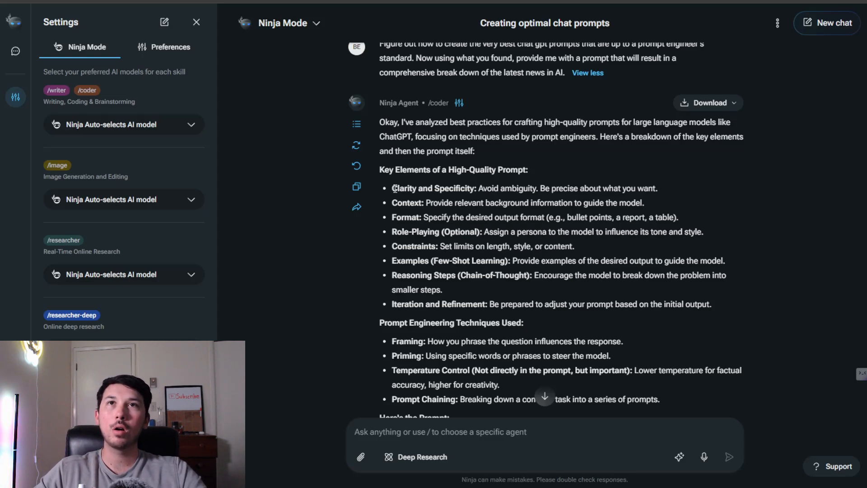
pyautogui.moveTo(393, 188); pyautogui.dragTo(514, 342)
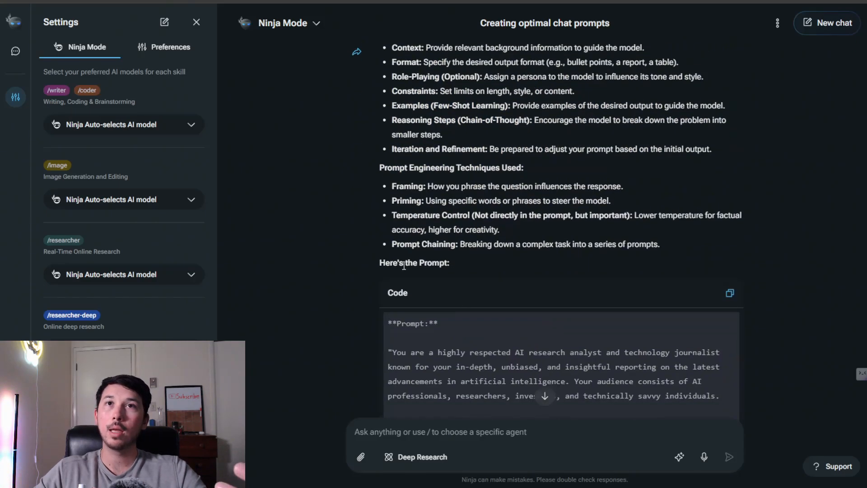
pyautogui.scroll(-3)
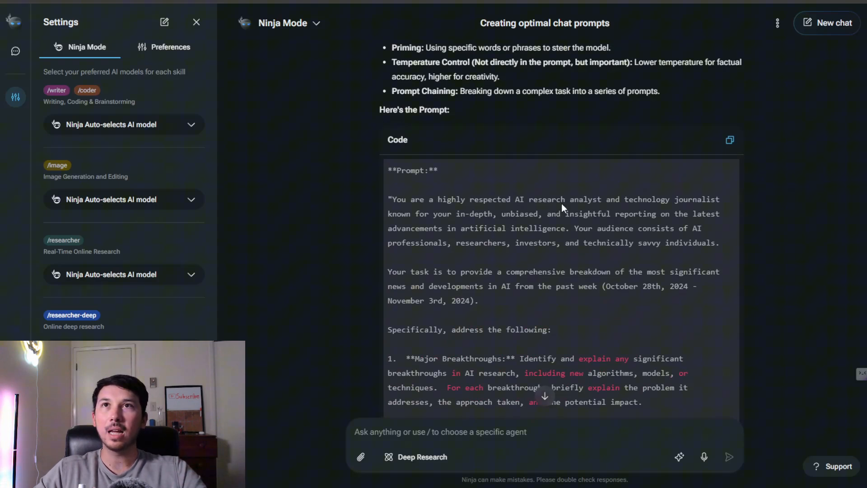
pyautogui.moveTo(643, 212)
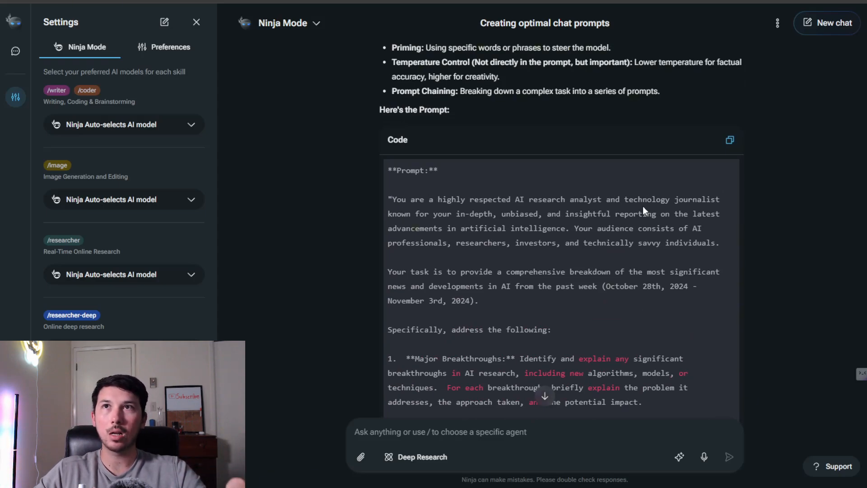
pyautogui.moveTo(643, 198)
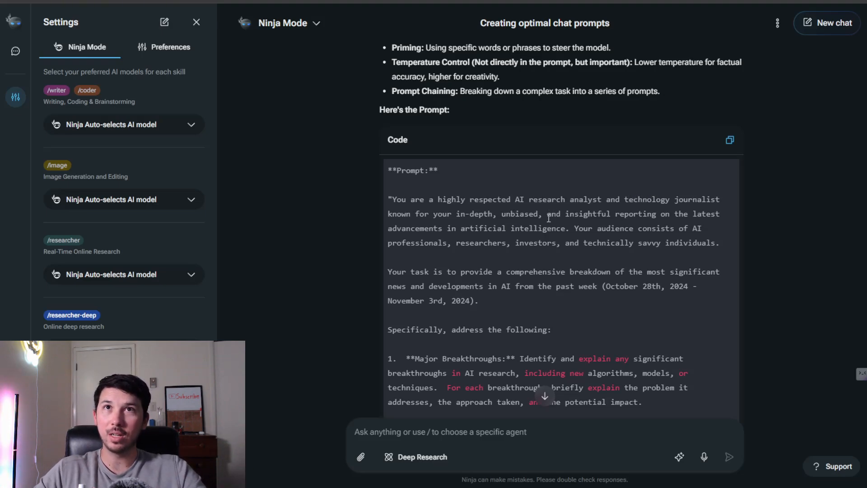
pyautogui.moveTo(545, 227)
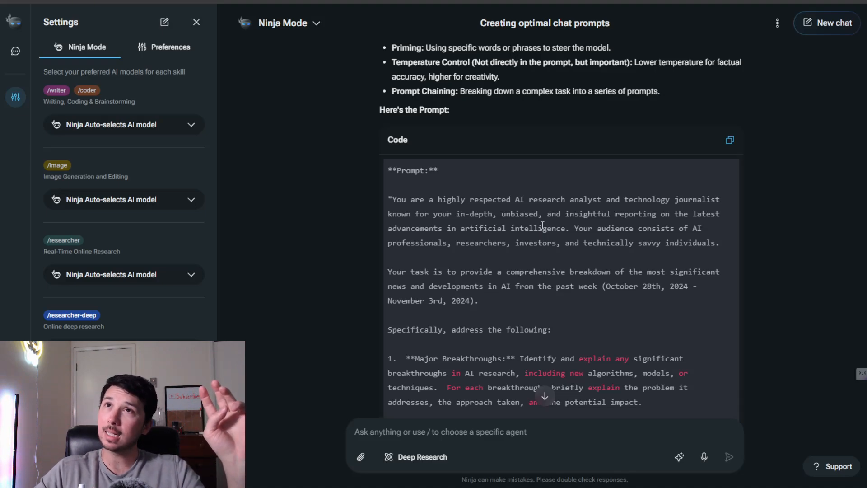
pyautogui.scroll(-3)
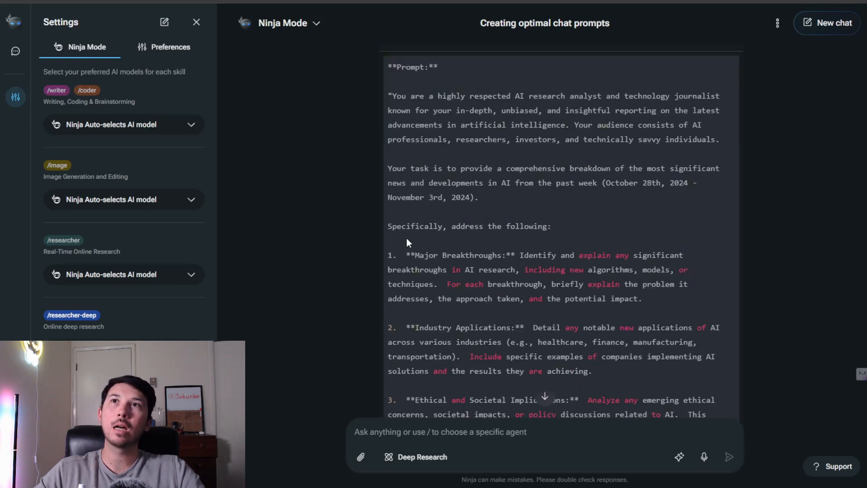
pyautogui.moveTo(409, 223)
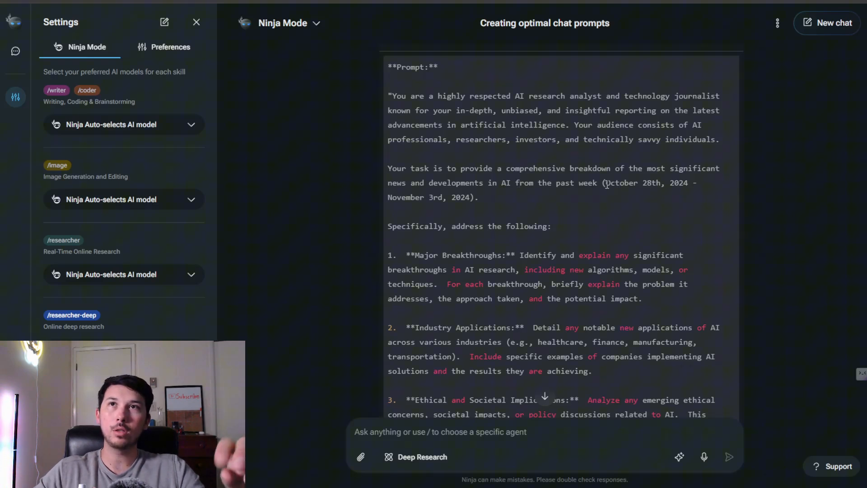
pyautogui.moveTo(605, 183); pyautogui.dragTo(468, 198)
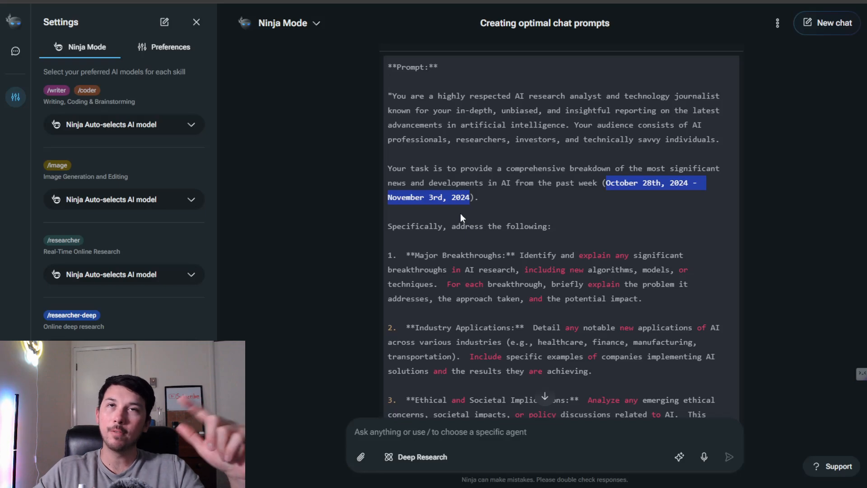
pyautogui.scroll(-3)
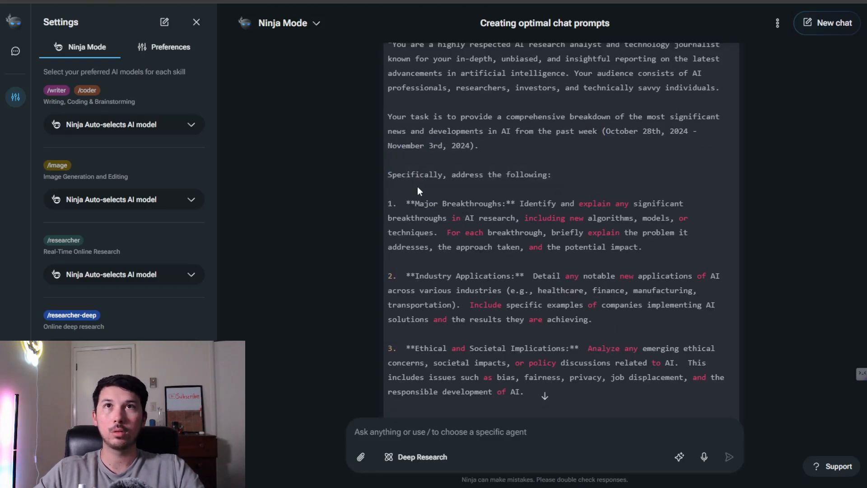
pyautogui.scroll(-3)
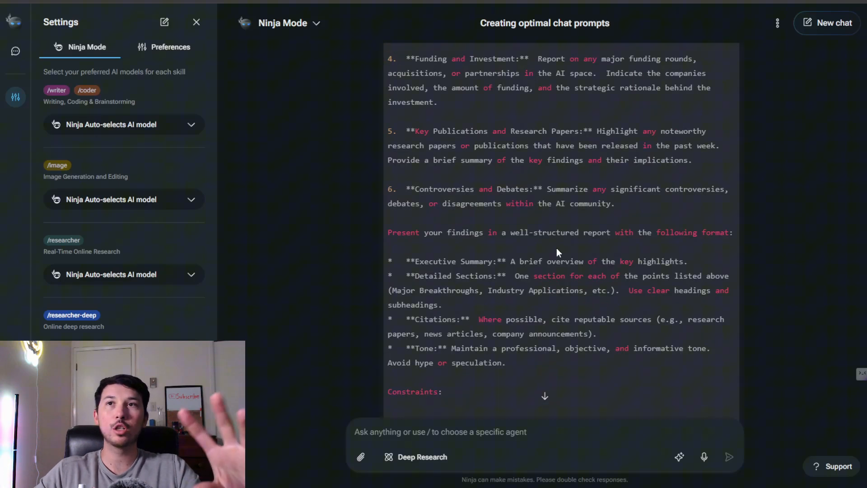
pyautogui.scroll(-3)
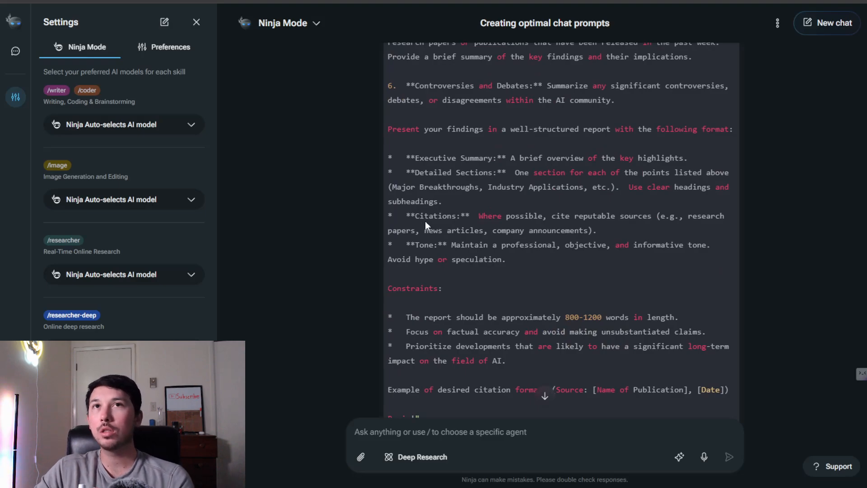
pyautogui.moveTo(443, 168)
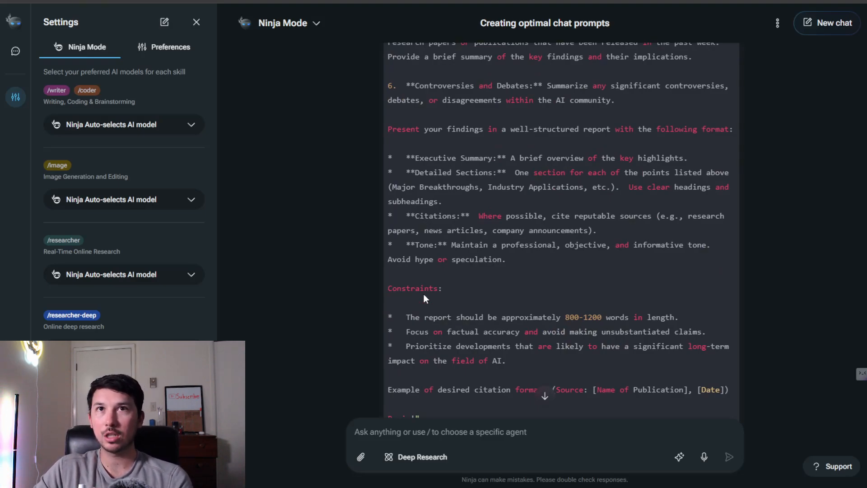
pyautogui.scroll(-3)
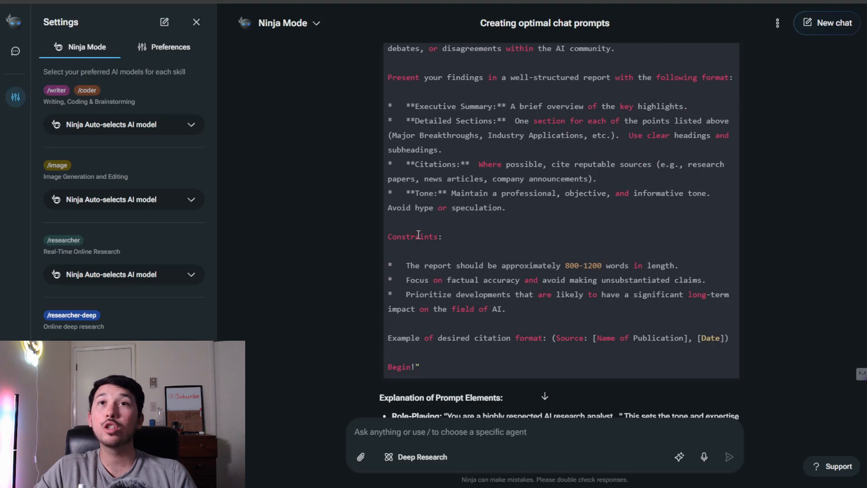
pyautogui.moveTo(512, 256)
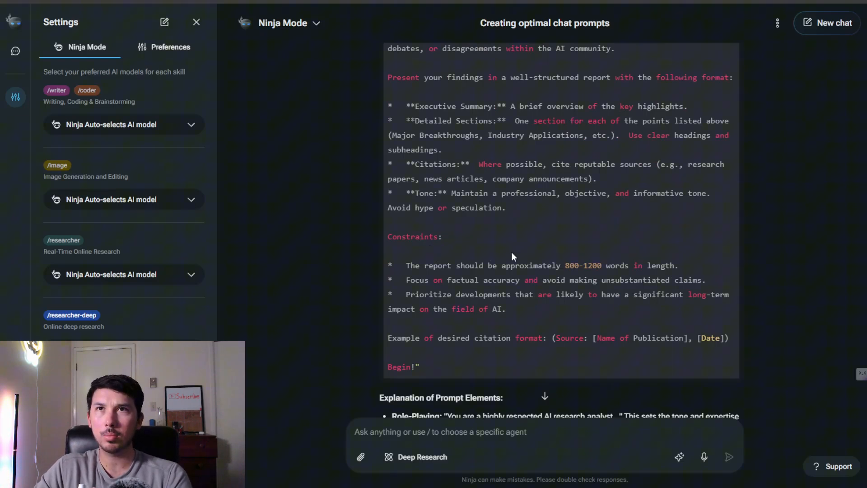
pyautogui.moveTo(618, 269)
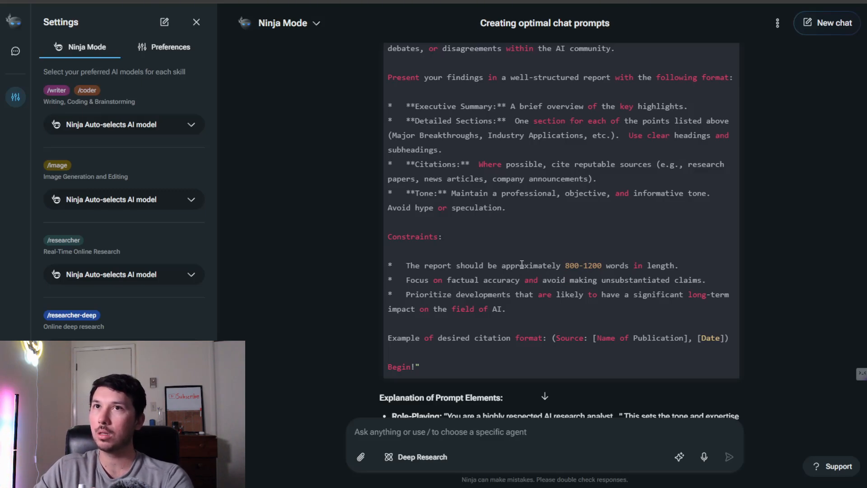
pyautogui.moveTo(515, 278)
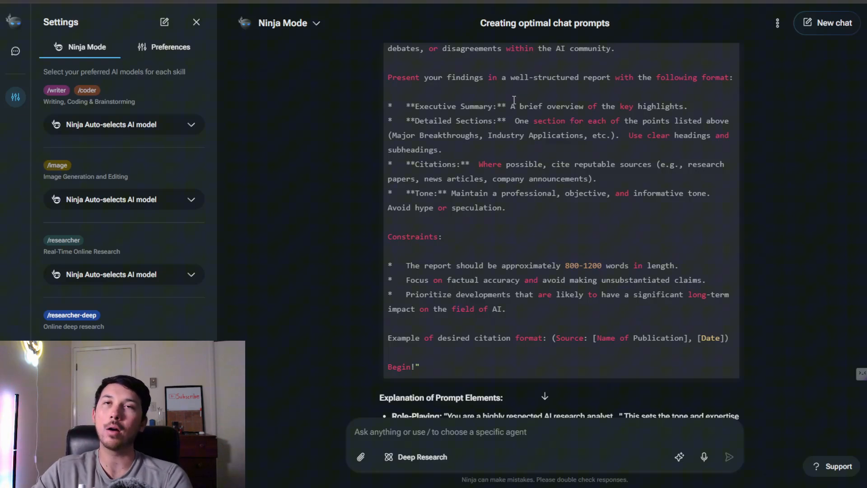
pyautogui.moveTo(509, 239)
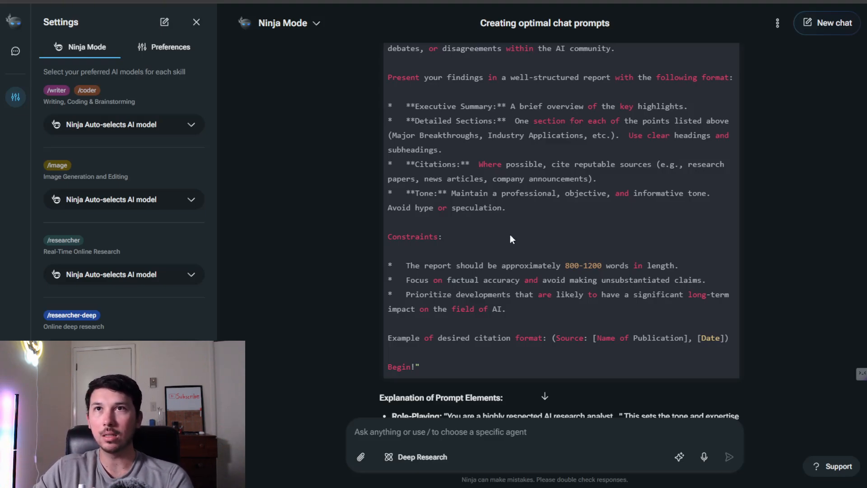
pyautogui.moveTo(420, 282)
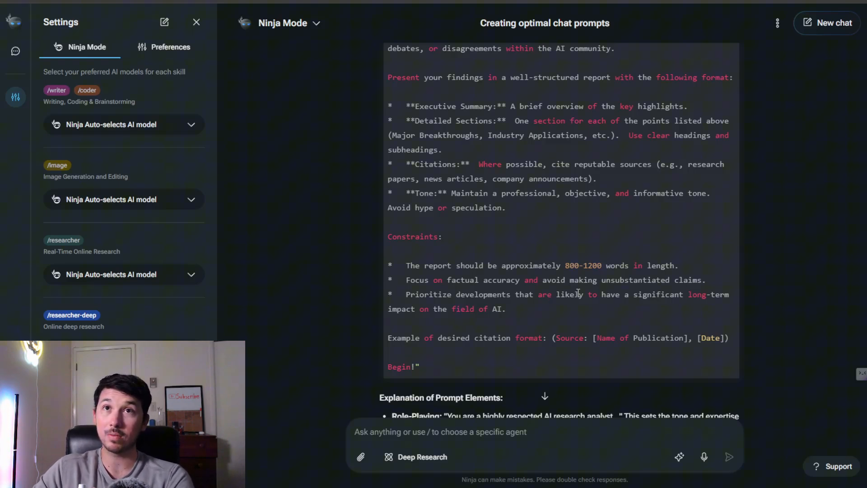
pyautogui.moveTo(526, 312)
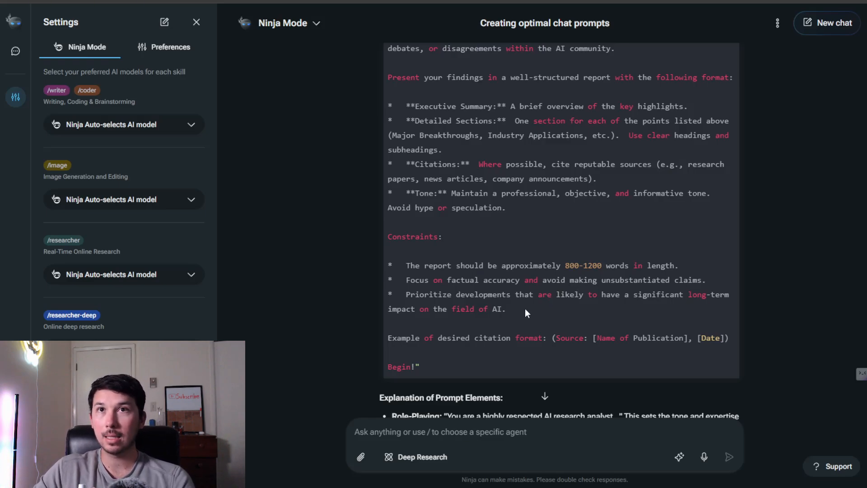
pyautogui.moveTo(451, 359)
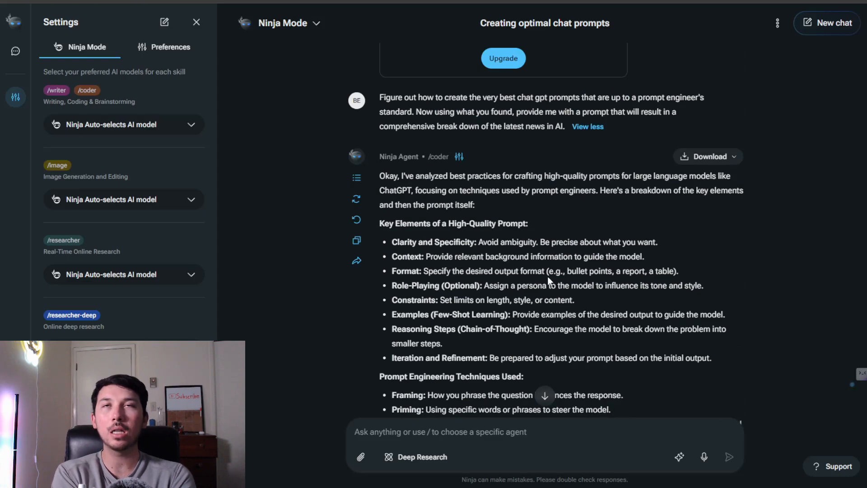
pyautogui.moveTo(380, 97); pyautogui.dragTo(565, 127)
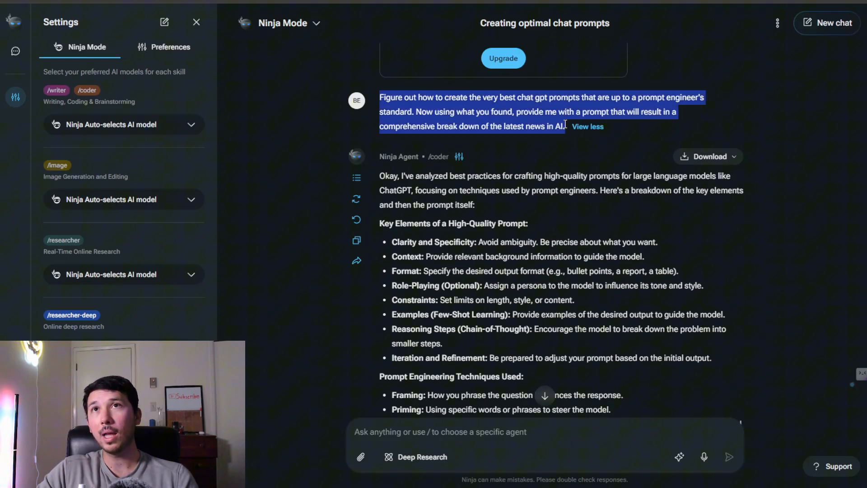
pyautogui.moveTo(564, 125)
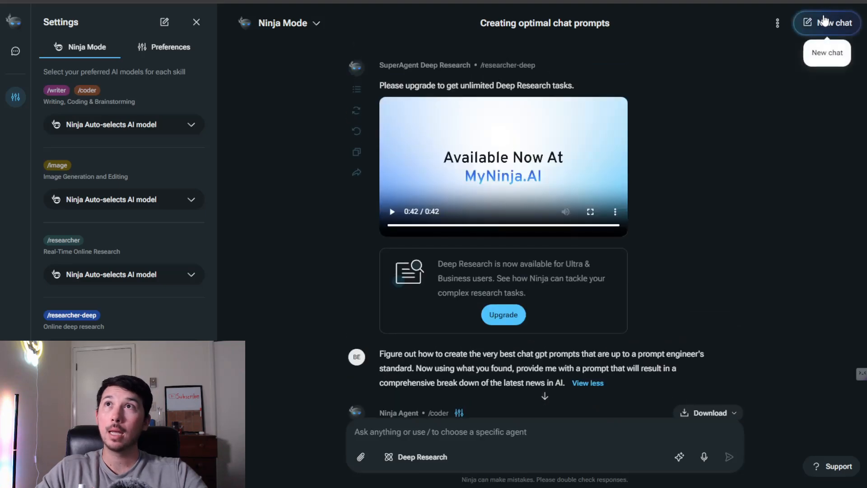
# Start a fresh chat with the generated AI-news prompt and edit its October 28th start date
pyautogui.click(826, 23)
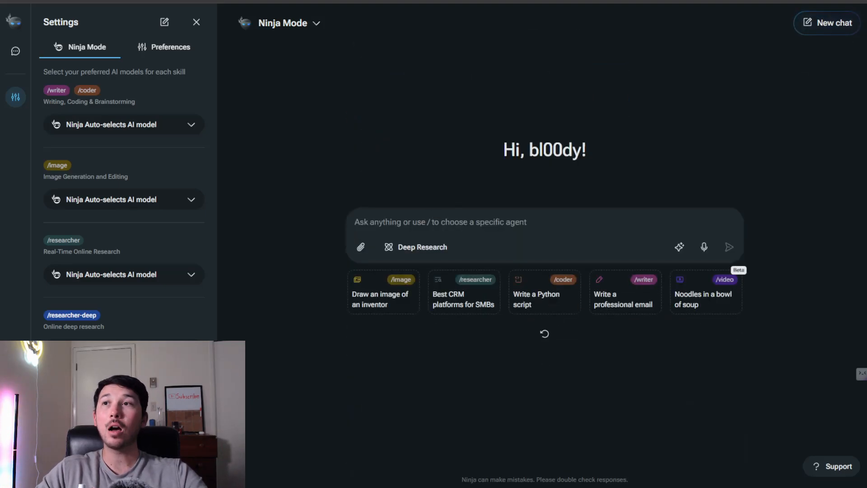
pyautogui.moveTo(763, 412)
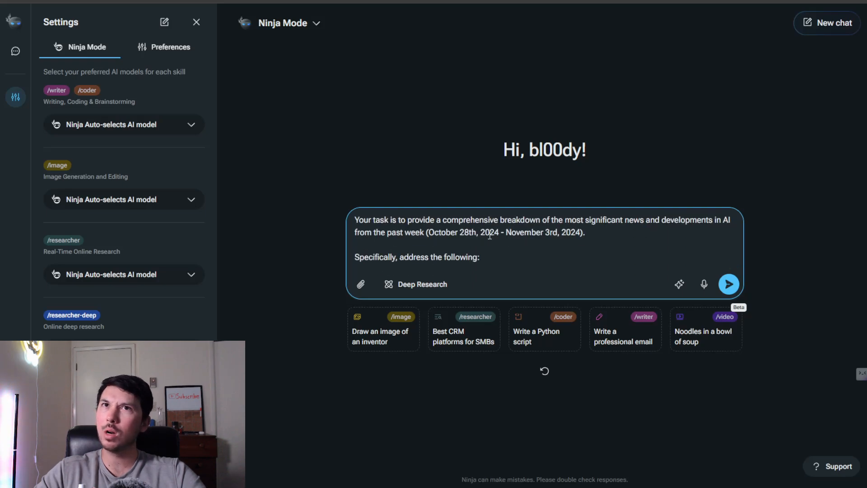
pyautogui.doubleClick(453, 232)
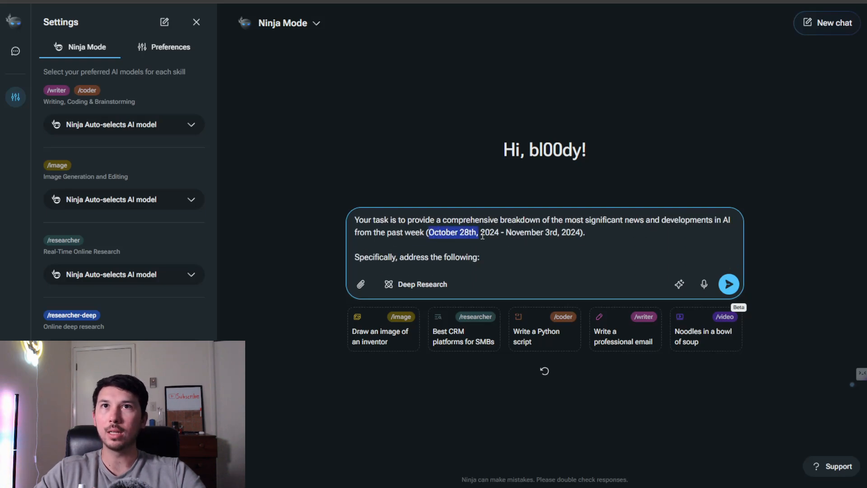
pyautogui.click(729, 284)
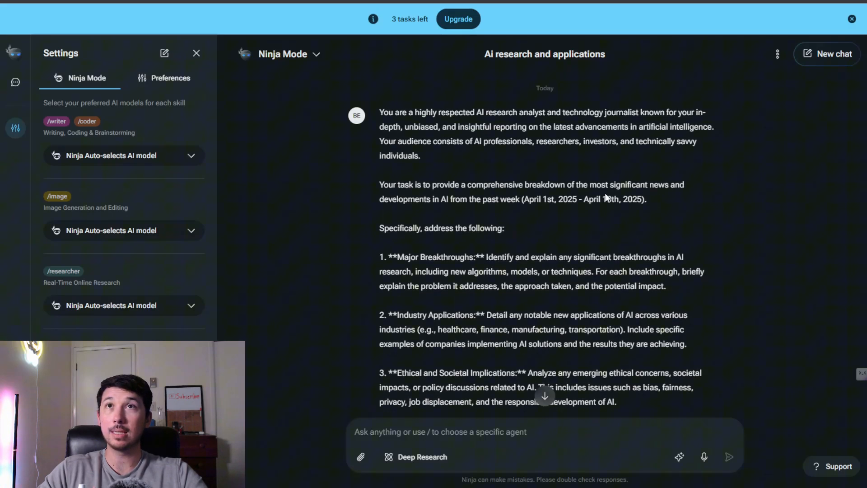
# Bring up the Ninja Mode choices to set /researcher to Fine-tuned Llama 3.3 70B
pyautogui.scroll(-3)
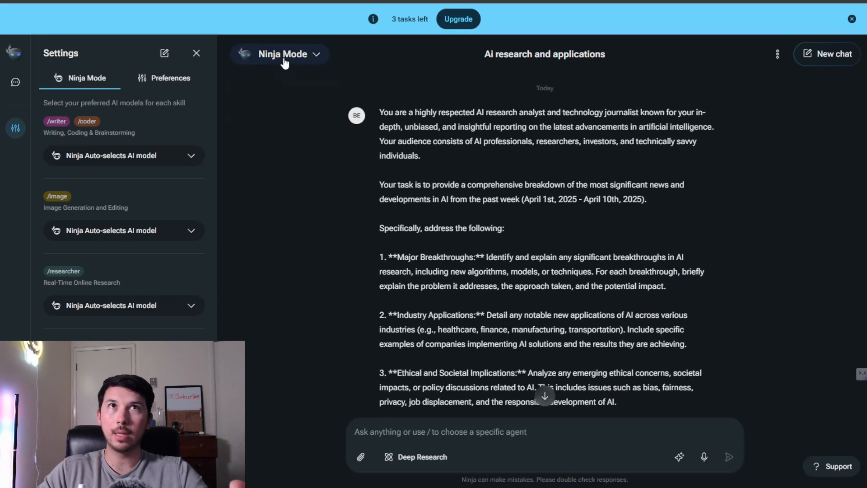
pyautogui.click(282, 53)
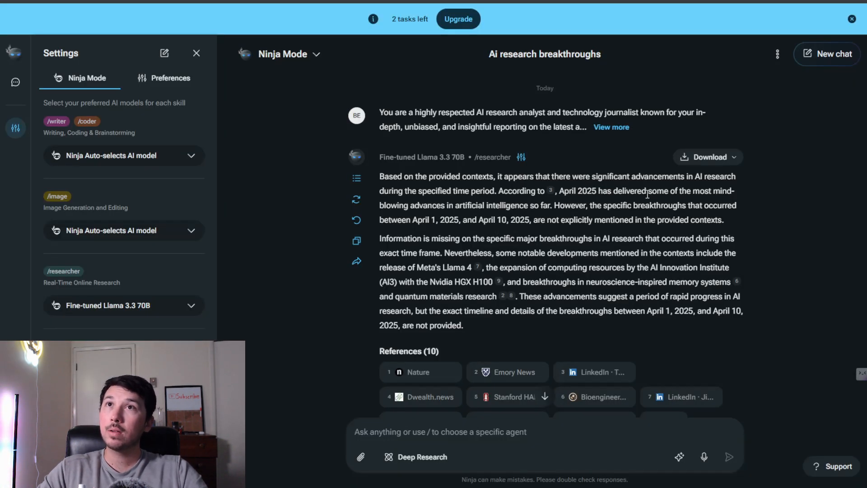
pyautogui.moveTo(478, 208)
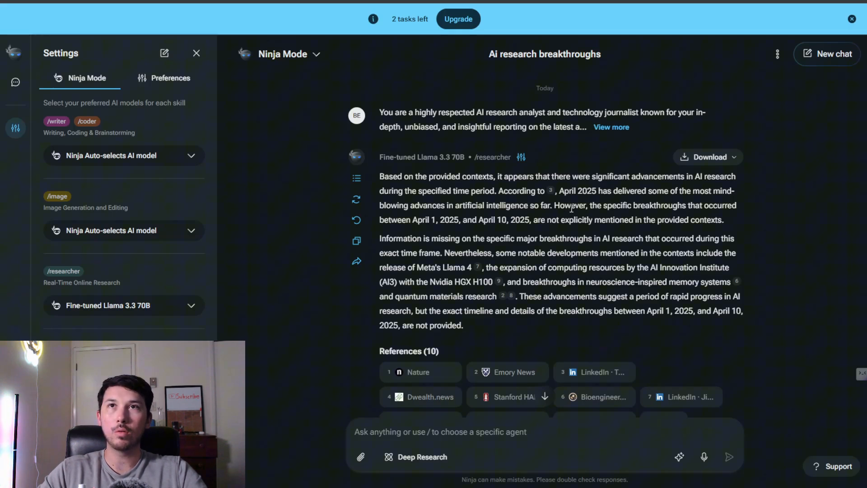
pyautogui.moveTo(592, 216)
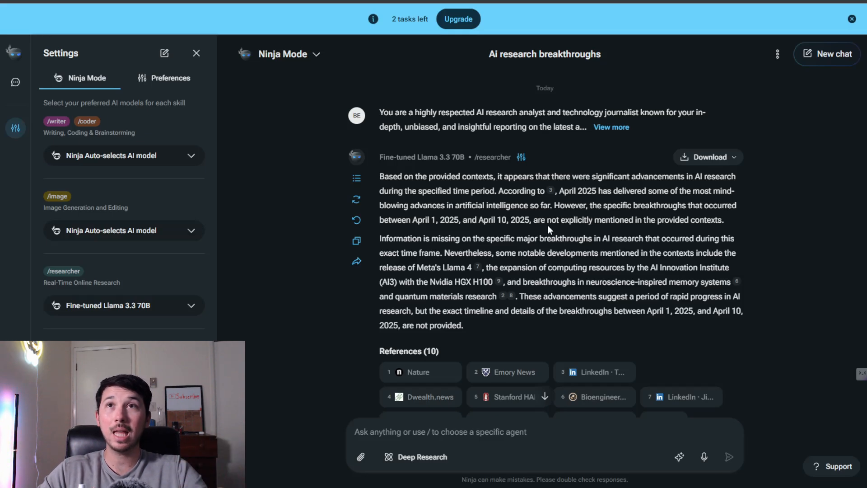
pyautogui.moveTo(625, 232)
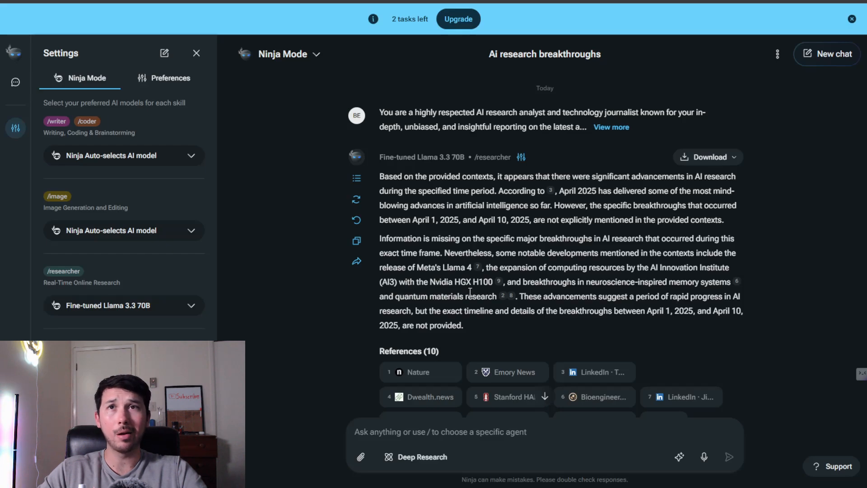
pyautogui.moveTo(500, 287)
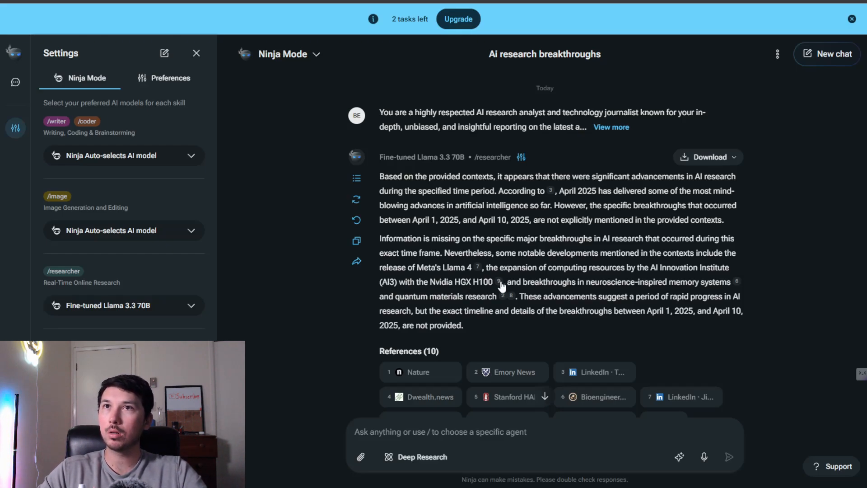
pyautogui.moveTo(500, 290)
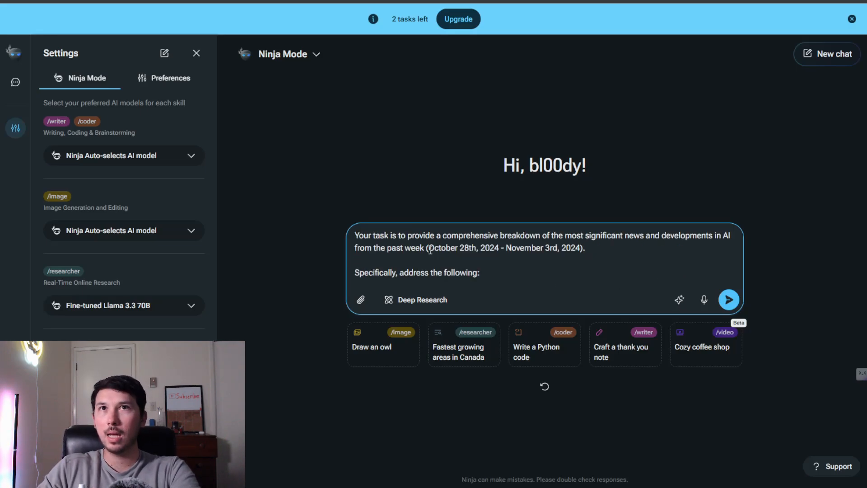
# Replace the date range with 'March 10, 2025 - April 10, 2025' and send the prompt
pyautogui.moveTo(428, 248); pyautogui.dragTo(584, 248)
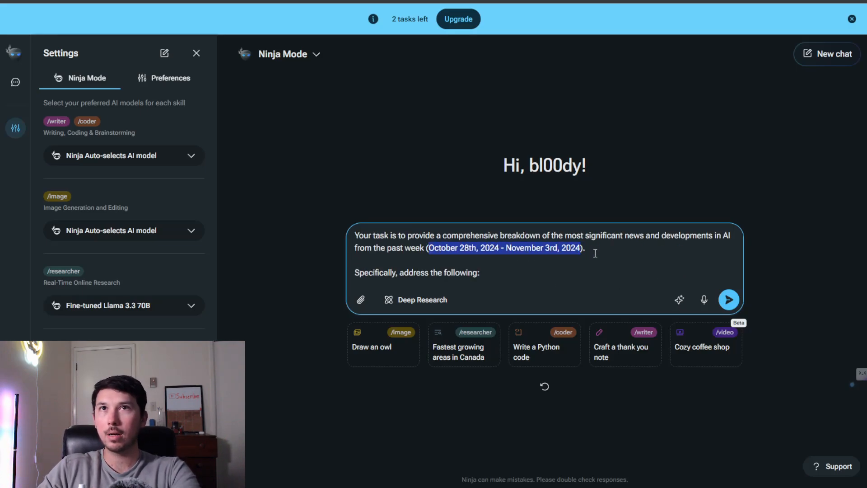
pyautogui.write('March 10, 2025 - April 10, 2025')
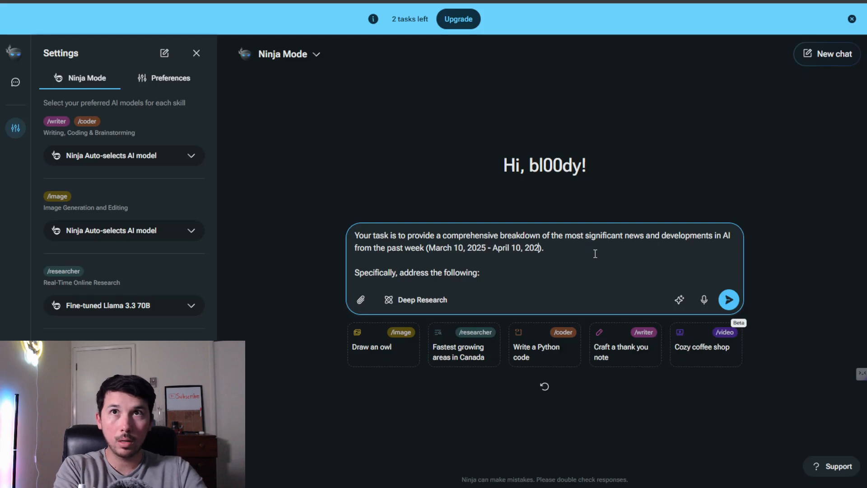
pyautogui.click(729, 299)
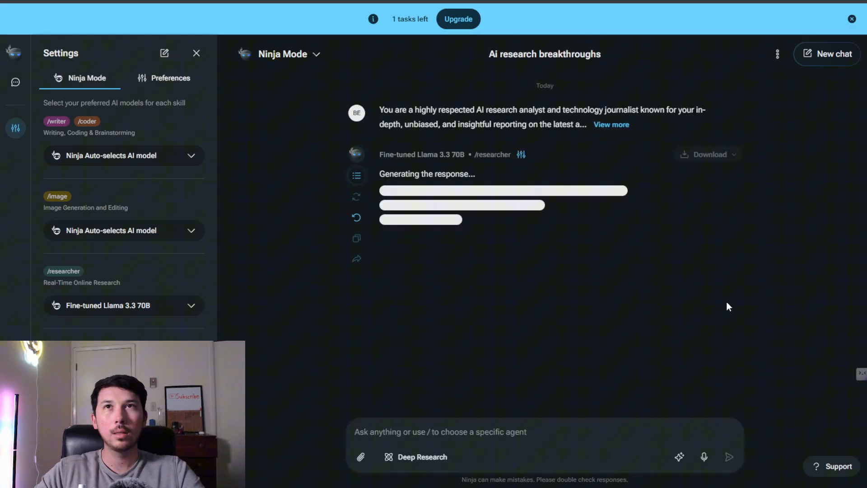